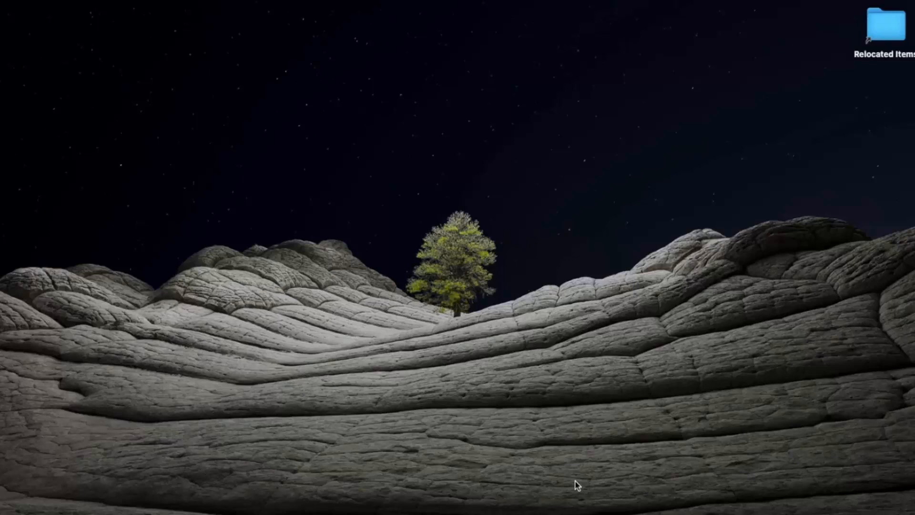
mouse_move(508, 505)
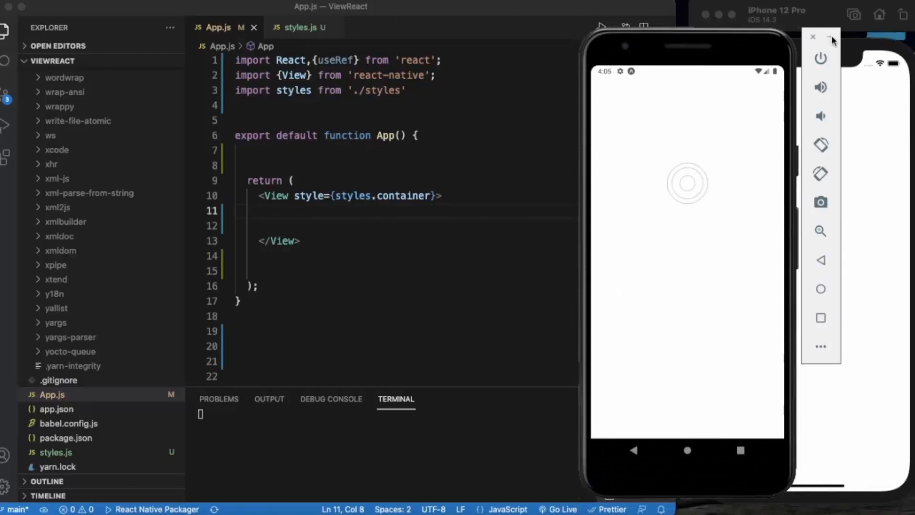
Extend the App.js import to {View,Text} from 'react-native'
left_click(812, 36)
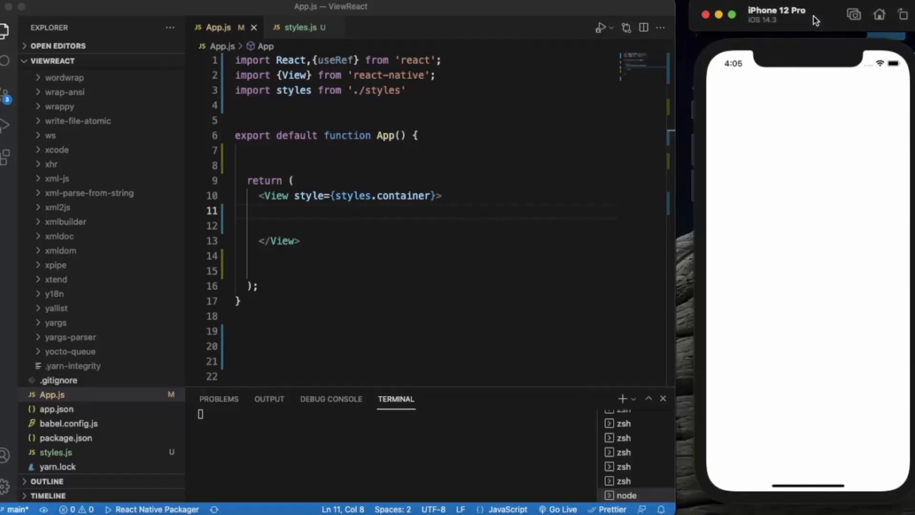
mouse_move(533, 239)
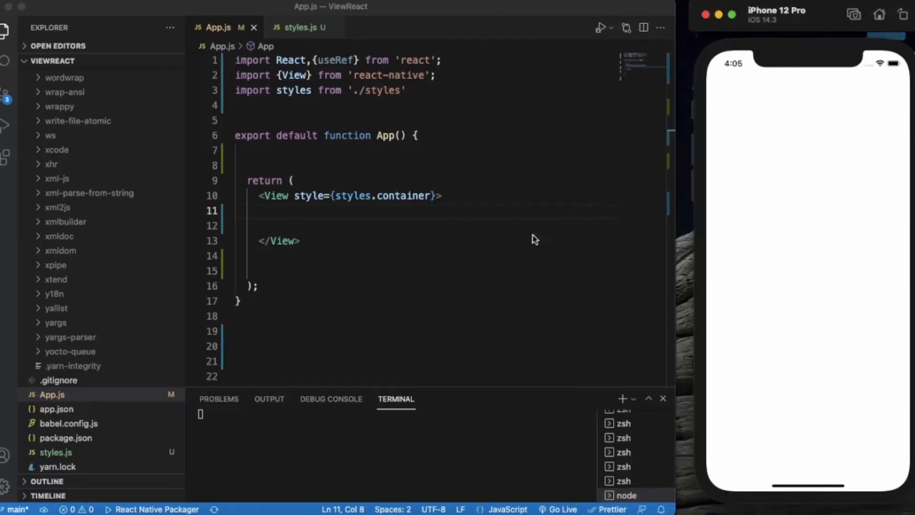
mouse_move(306, 82)
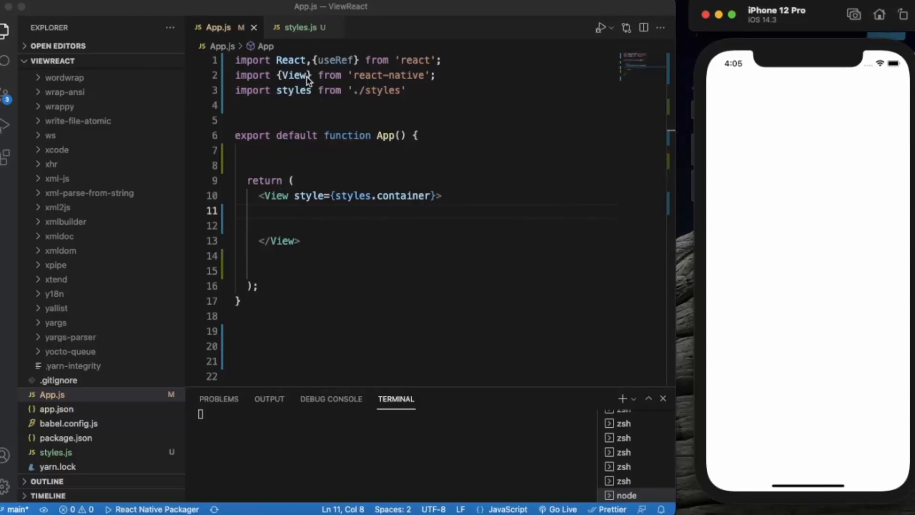
type(",Text")
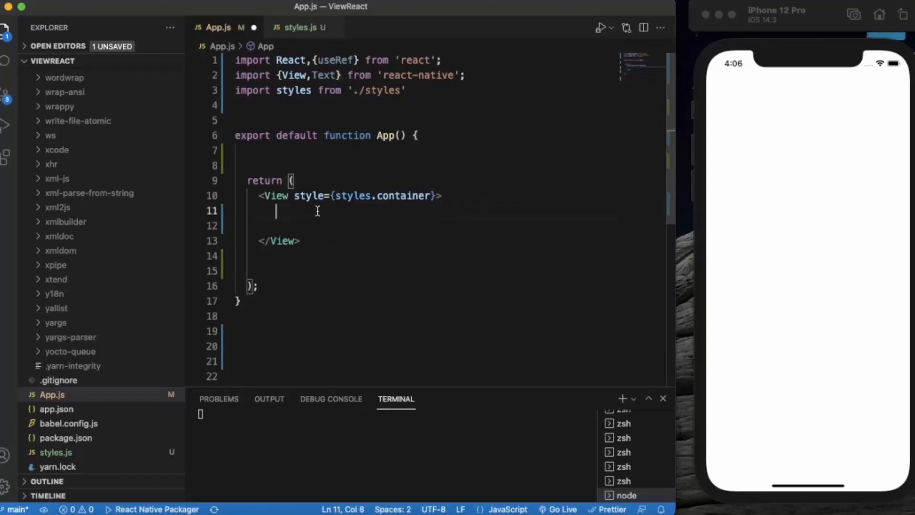
Add <Text style={styles.label}> reading 'I am a nativr label' inside the View
type("<Te")
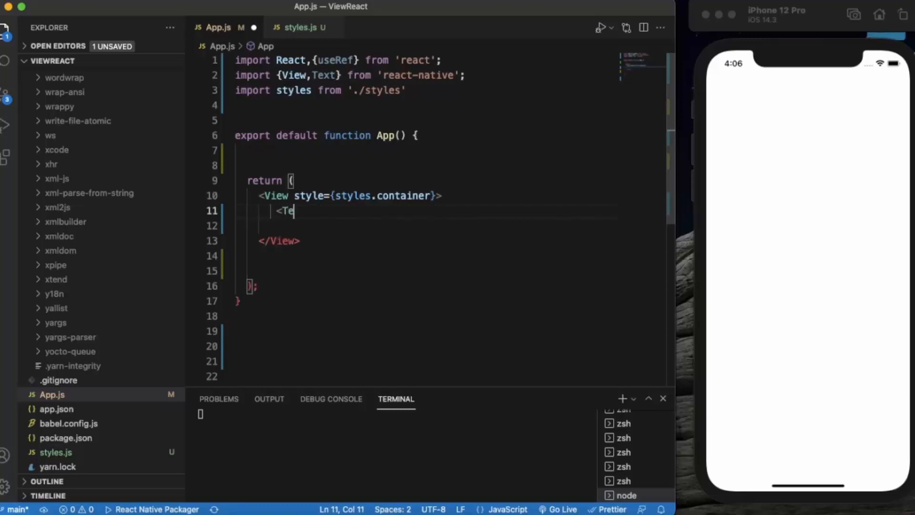
type("xt")
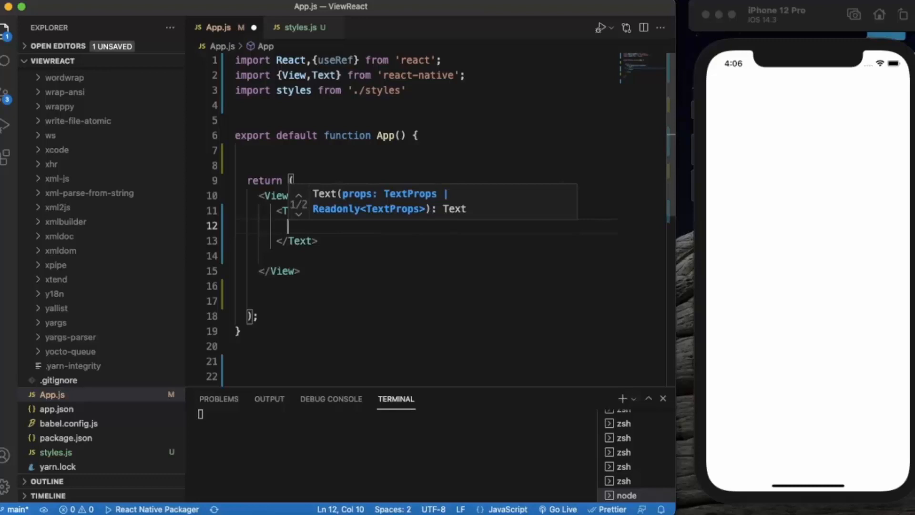
type("I am a nativr label")
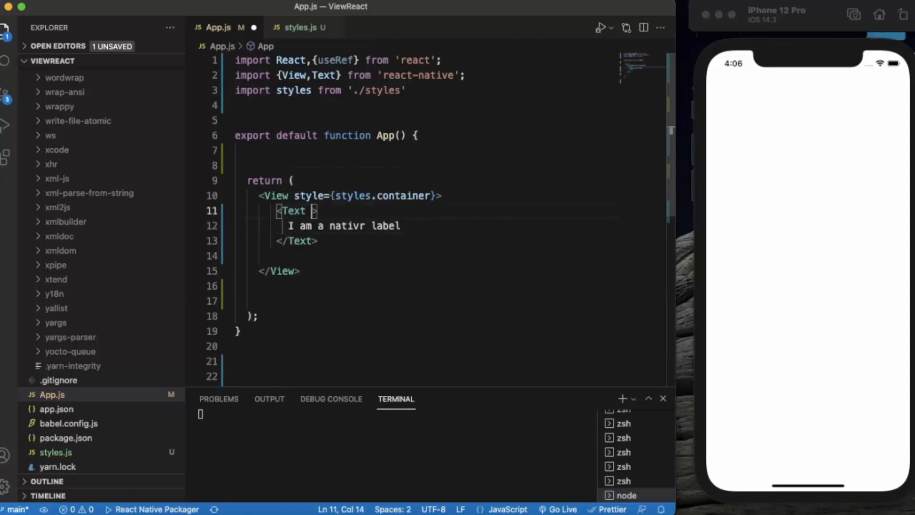
type("style={")
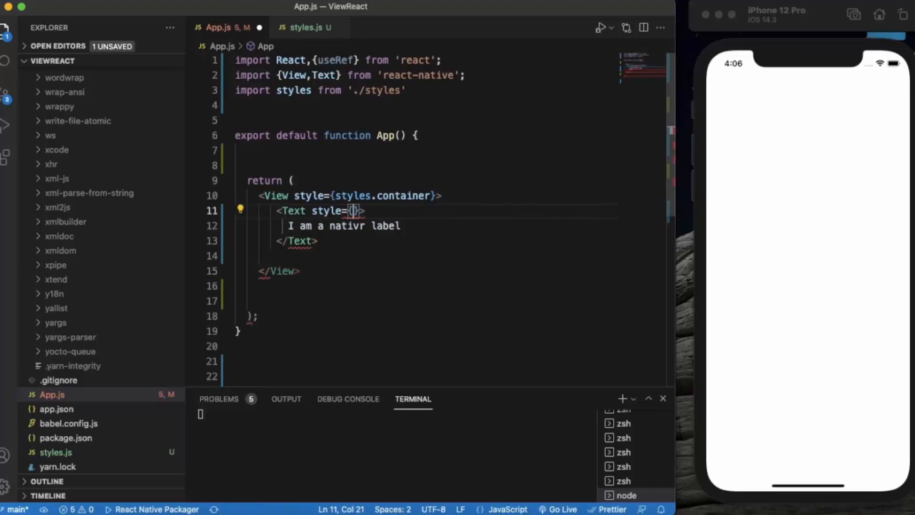
type("styles.label")
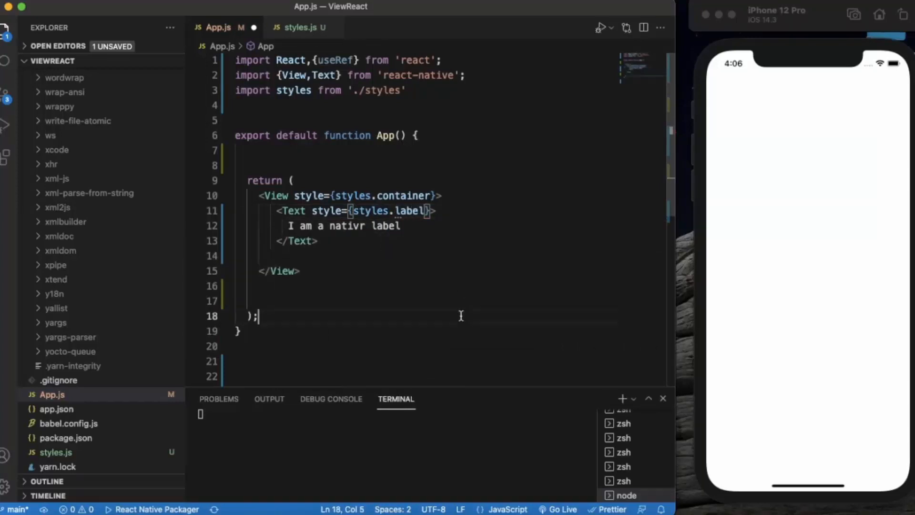
Extend the styles.js import to { StyleSheet,Platform,PlatformColor } from react-native
left_click(299, 26)
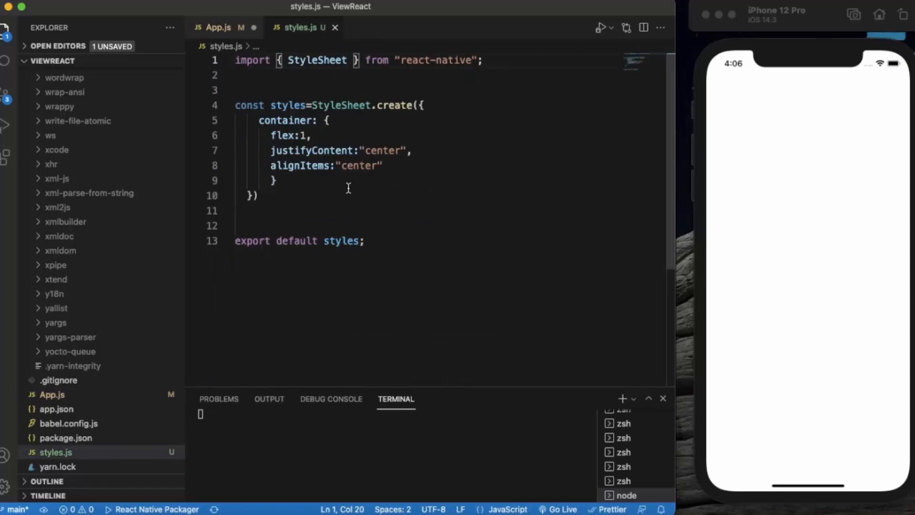
mouse_move(317, 59)
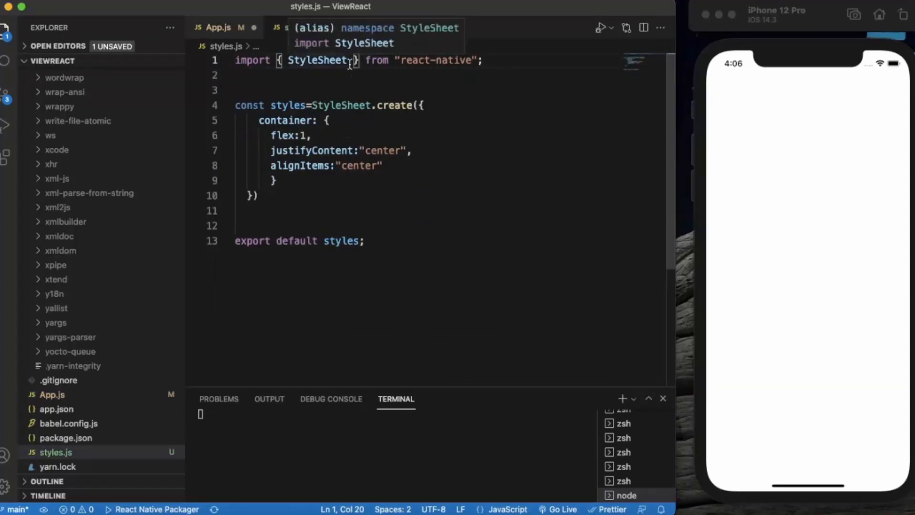
left_click(219, 27)
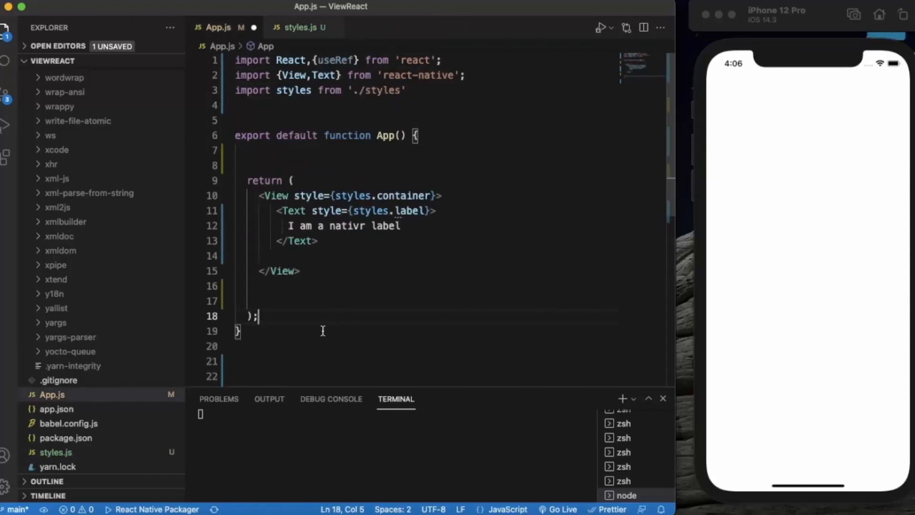
mouse_move(300, 27)
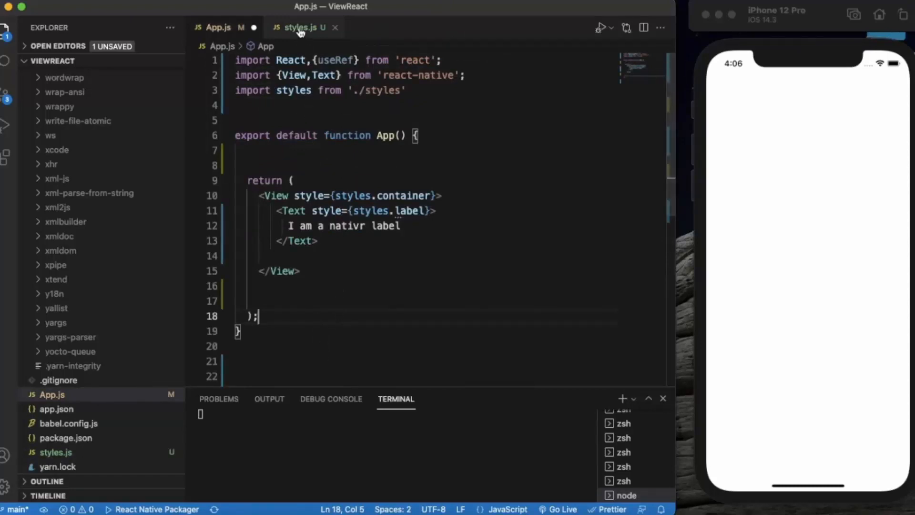
left_click(299, 26)
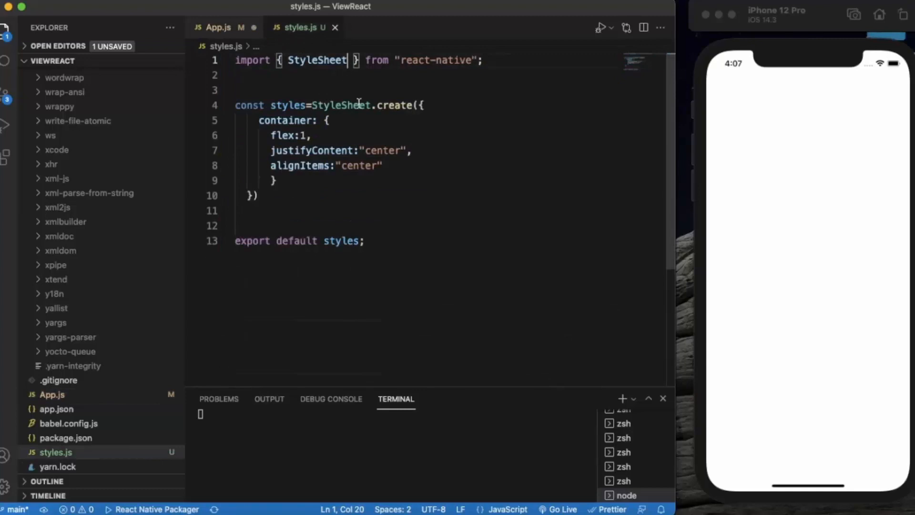
type(",P")
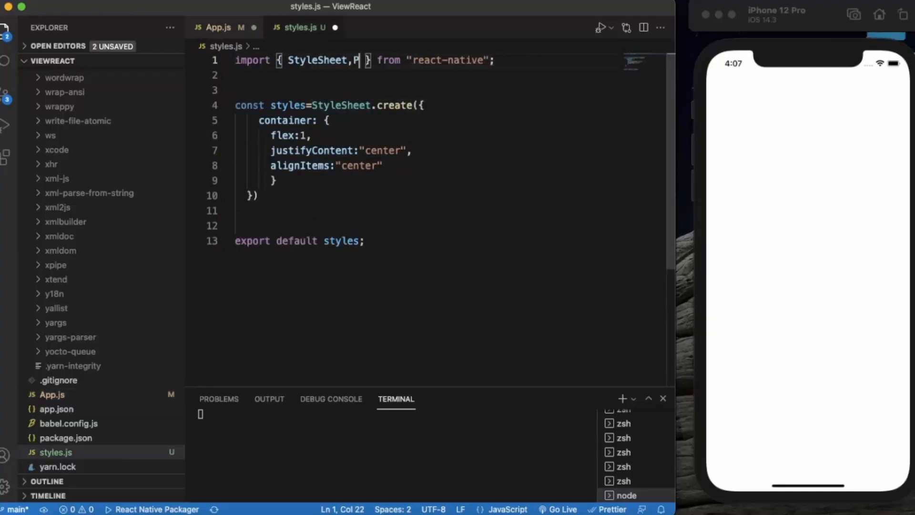
type("lat")
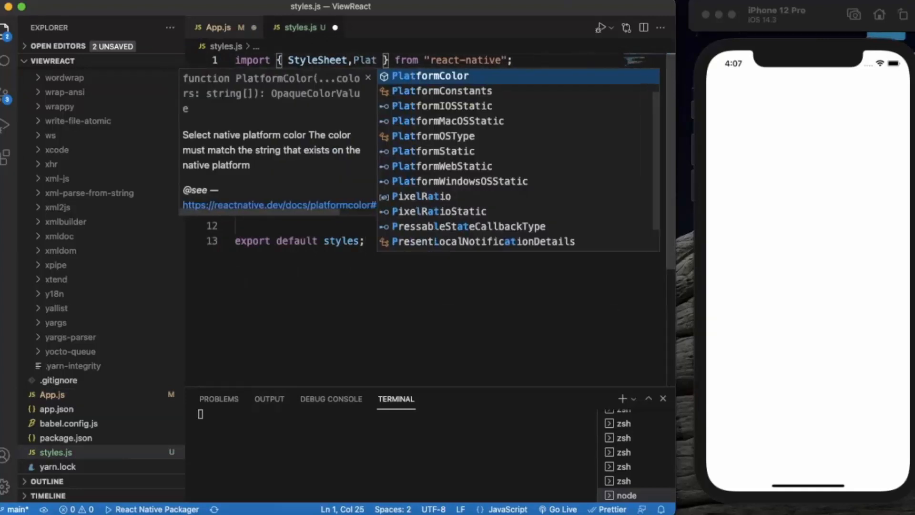
type("form,")
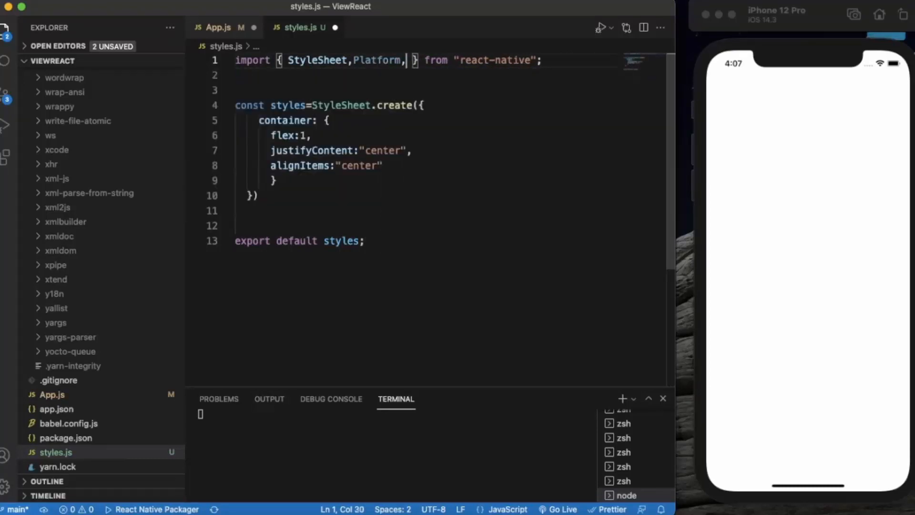
type("PlatformColor")
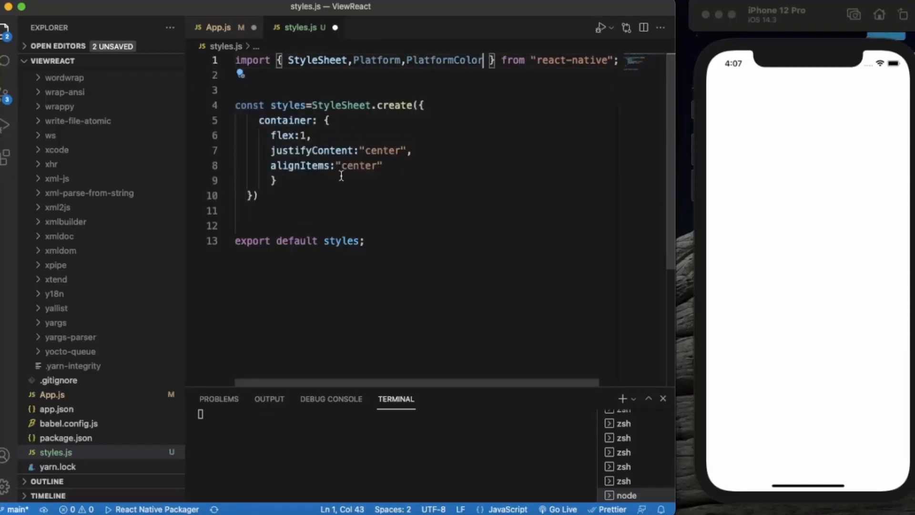
Define a label style with padding:20 after the container style
left_click(275, 181)
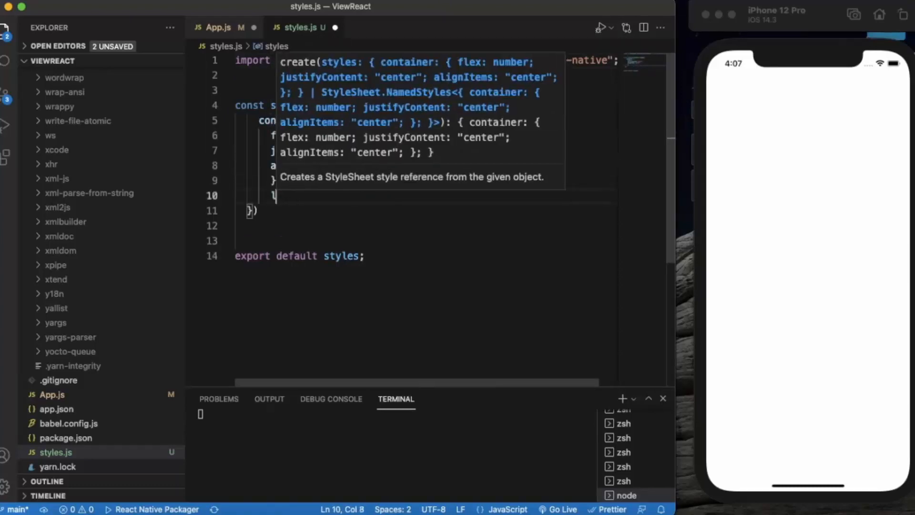
type("label")
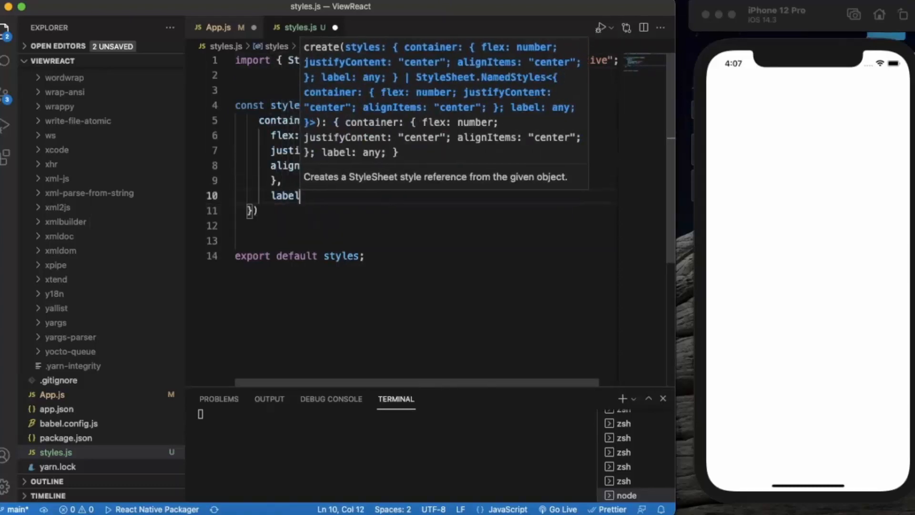
type(":")
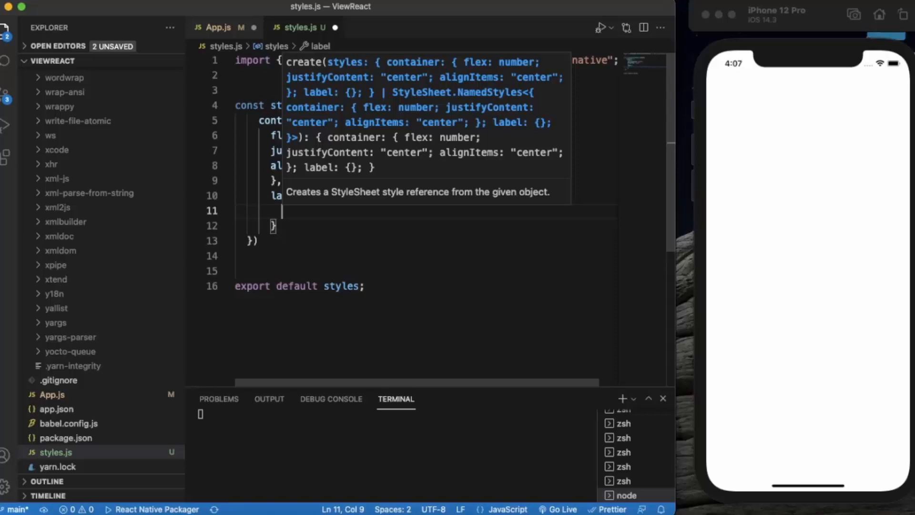
type("padding")
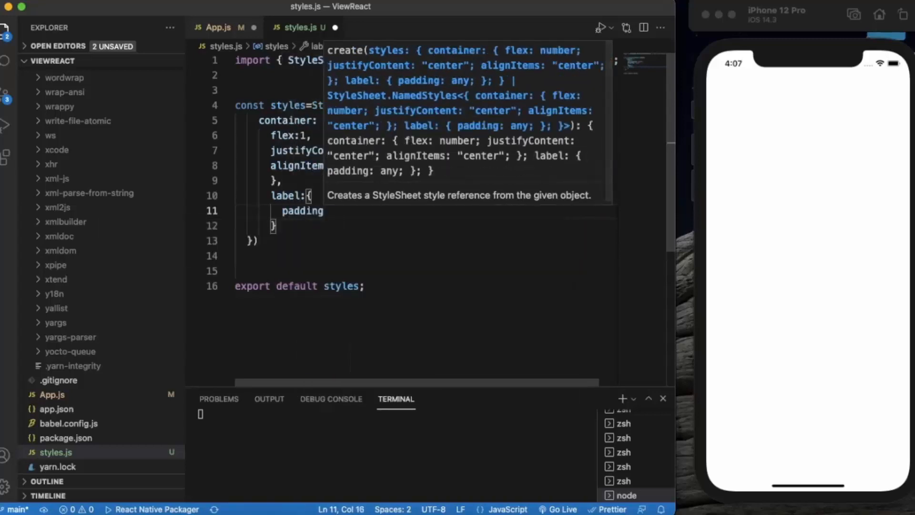
type(":")
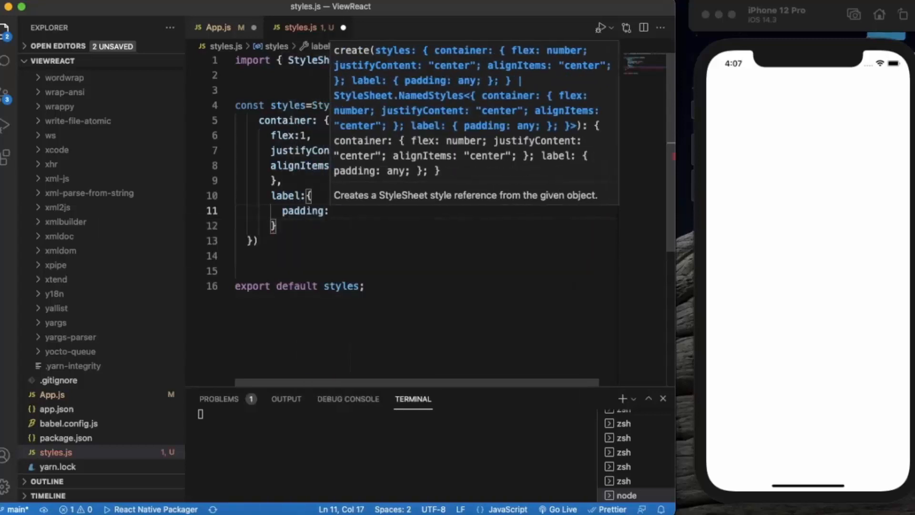
type("20")
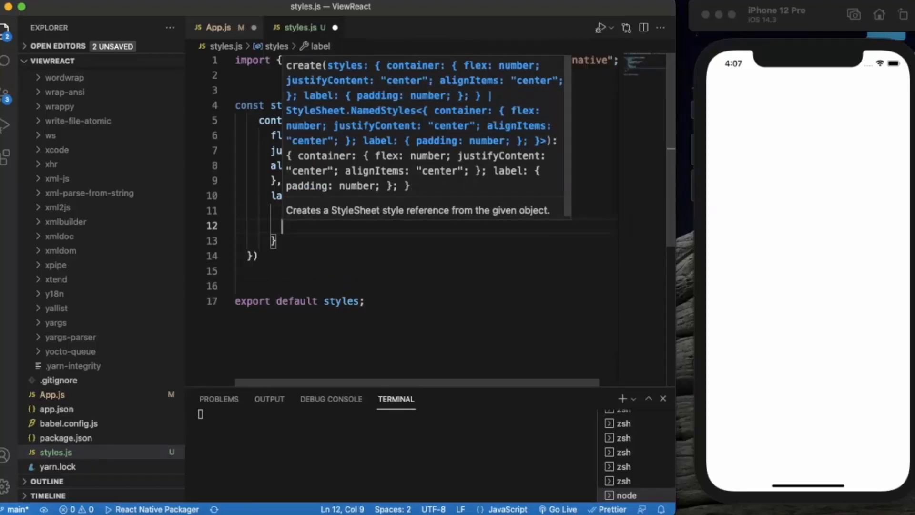
mouse_move(340, 200)
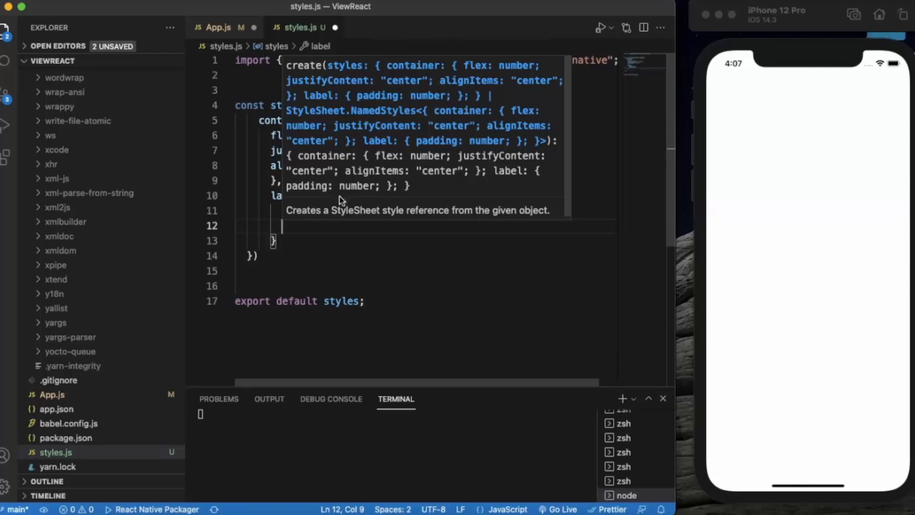
mouse_move(353, 231)
type("...Platform.select")
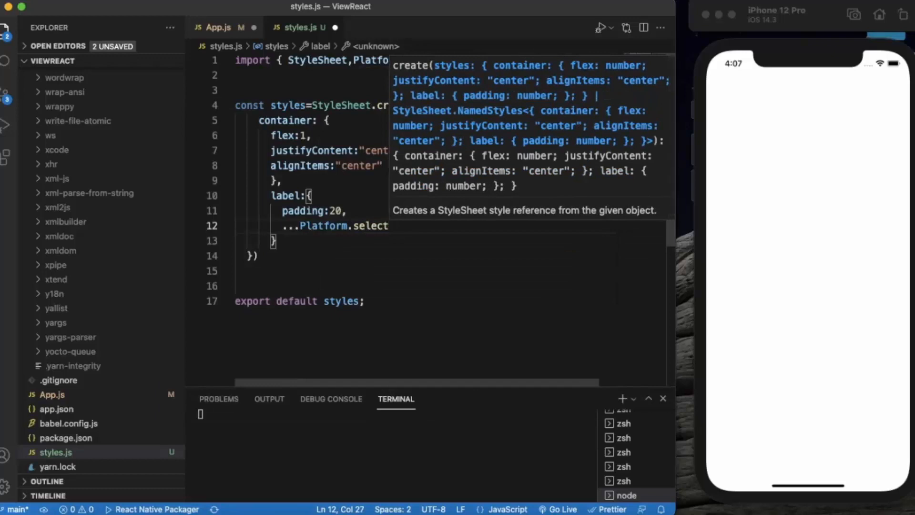
Start the Platform.select object with an ios branch containing a color key
type("({})")
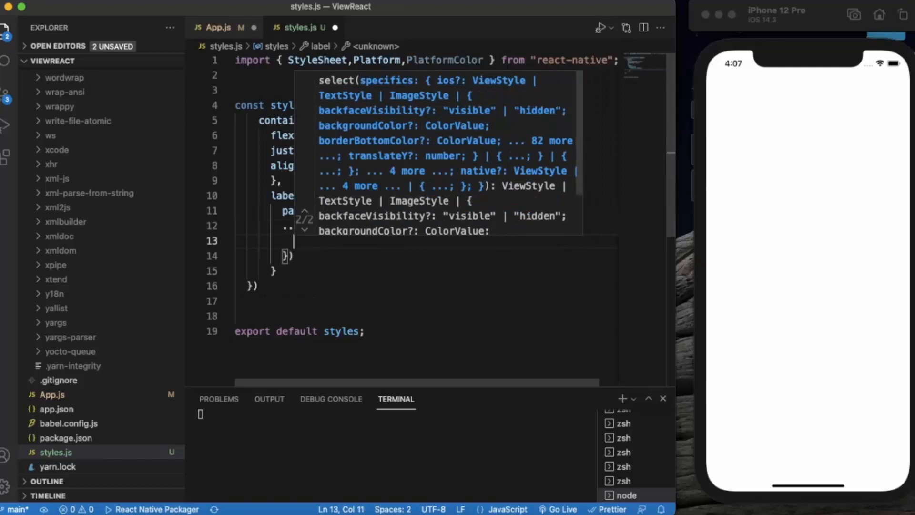
type("ios:")
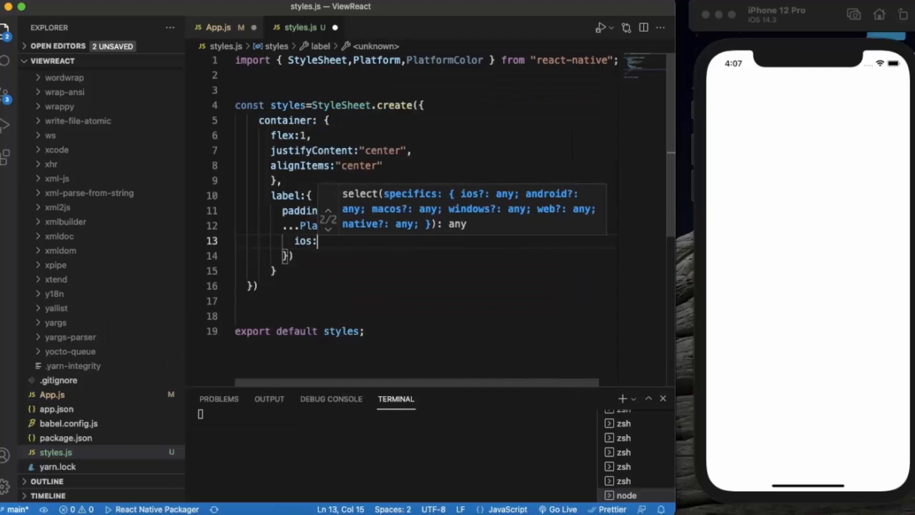
type("{}")
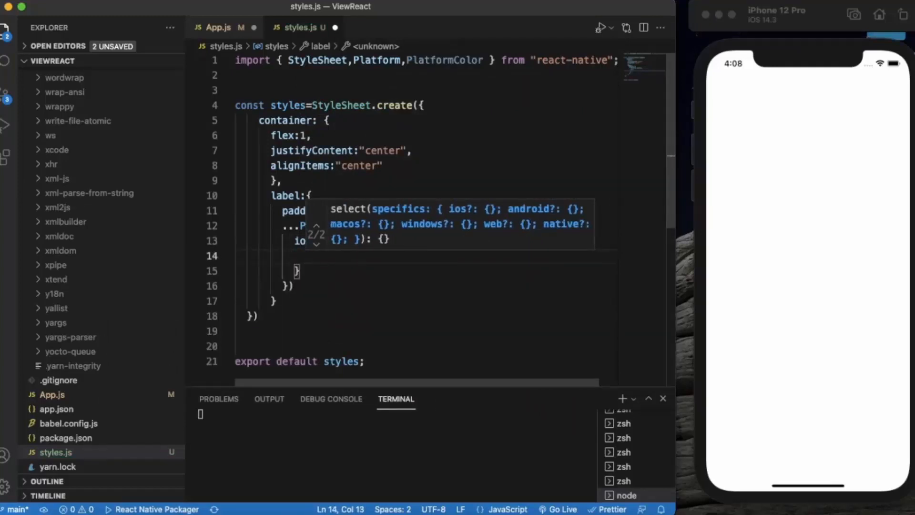
type("color:")
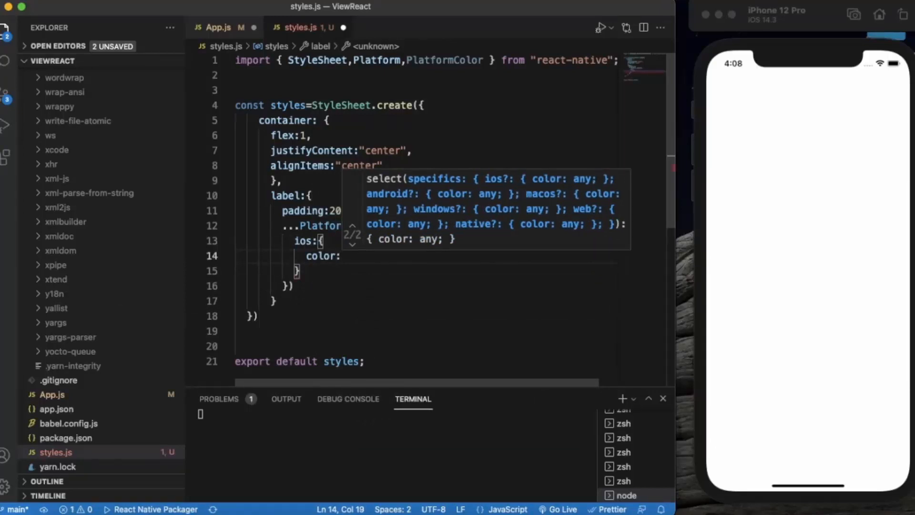
Set the ios color to PlatformColor('label'), accepting the autocomplete suggestion
type("Platform")
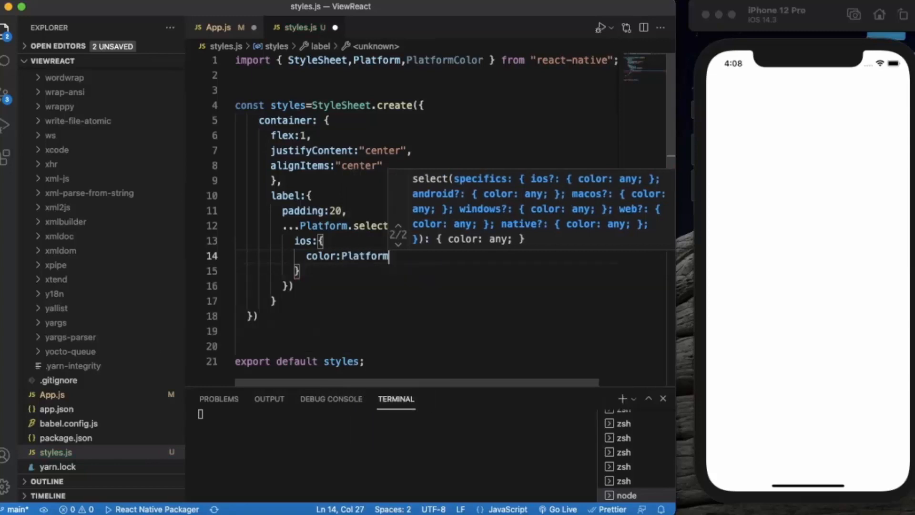
key("Backspace")
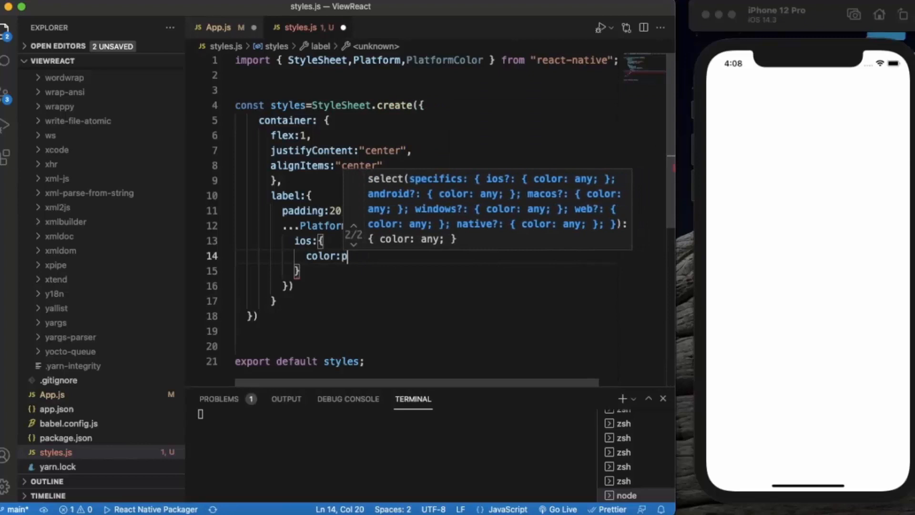
type("p")
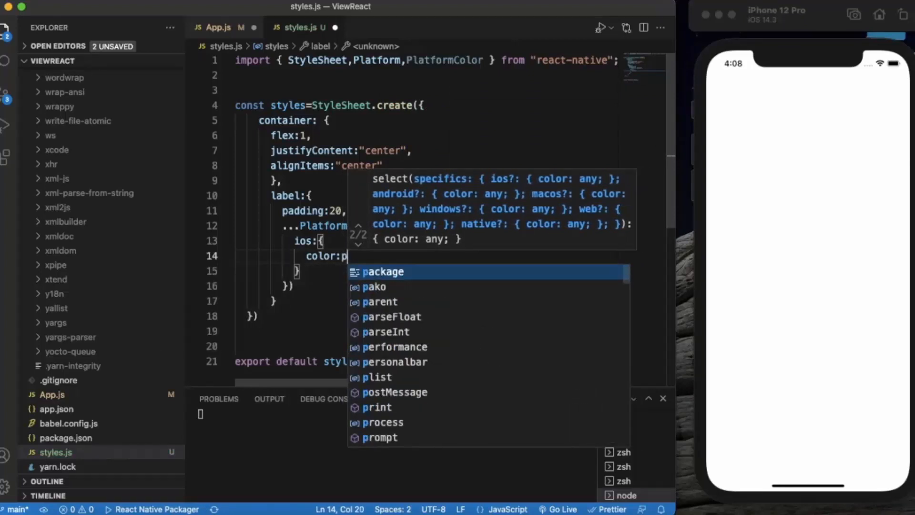
type("latformColor(")
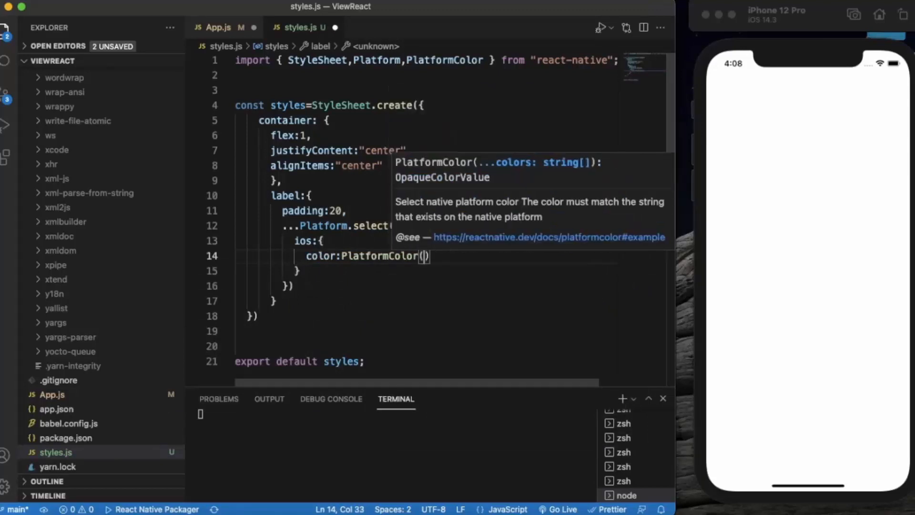
type("'")
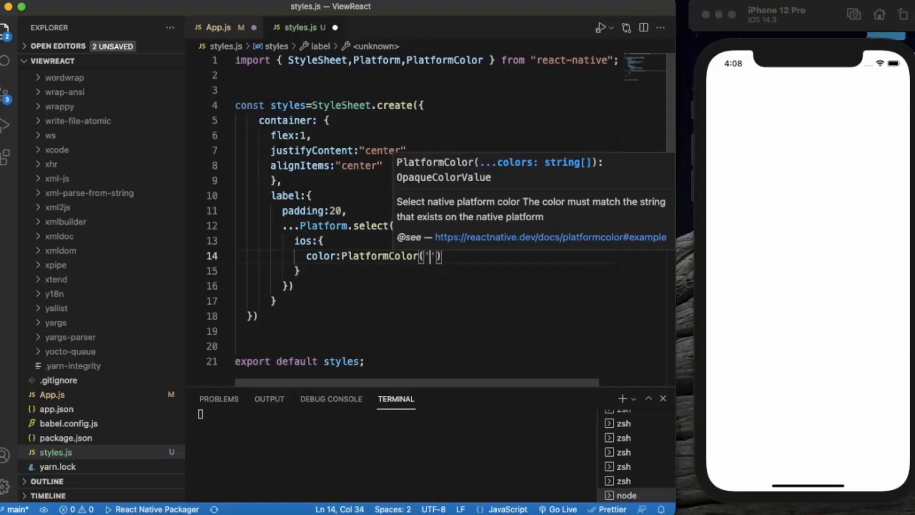
type("label")
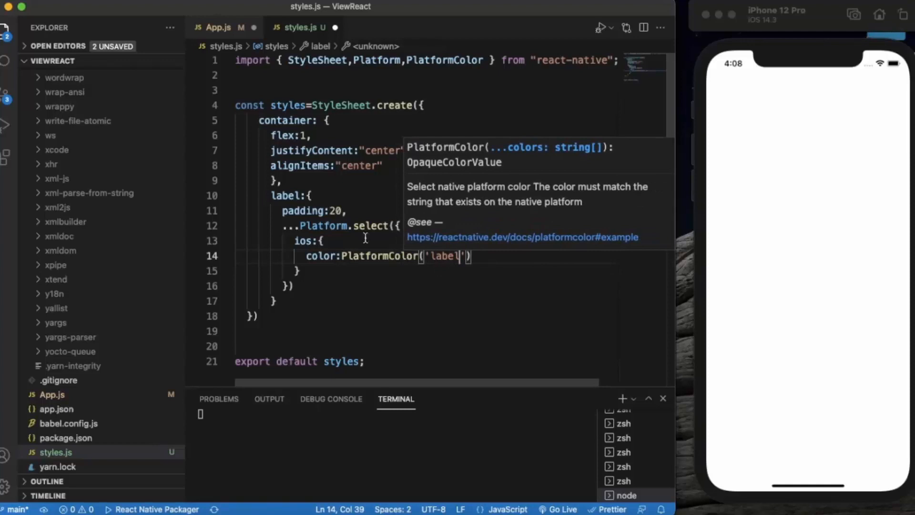
mouse_move(463, 263)
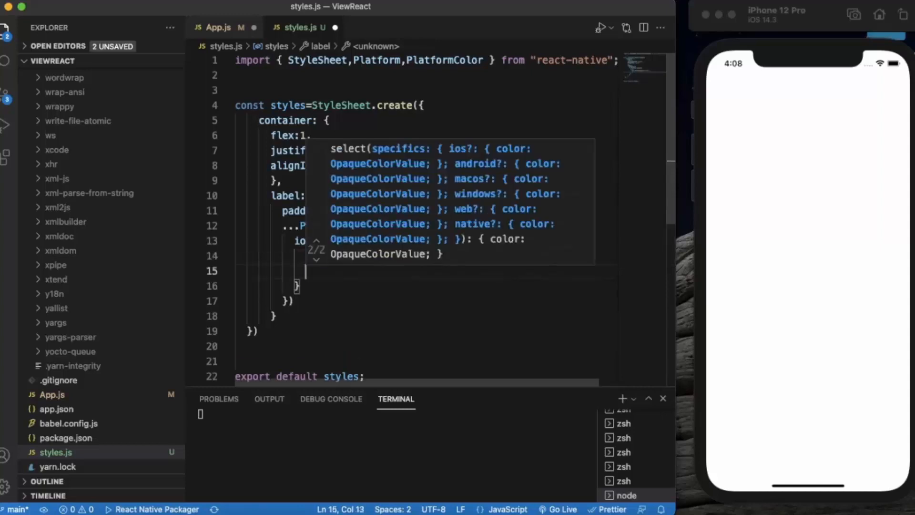
Add backgroundColor:PlatformColor('systemTealColor') to the ios branch
type("backgroundColor")
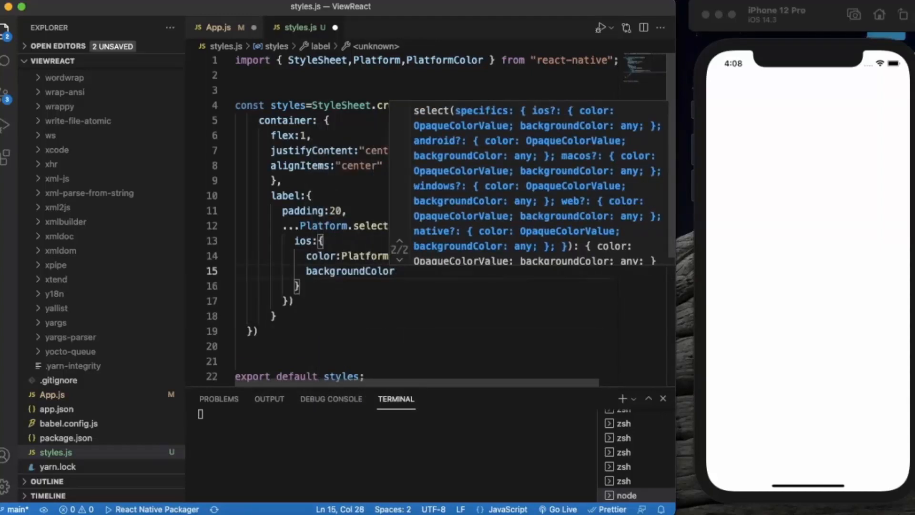
type(":p")
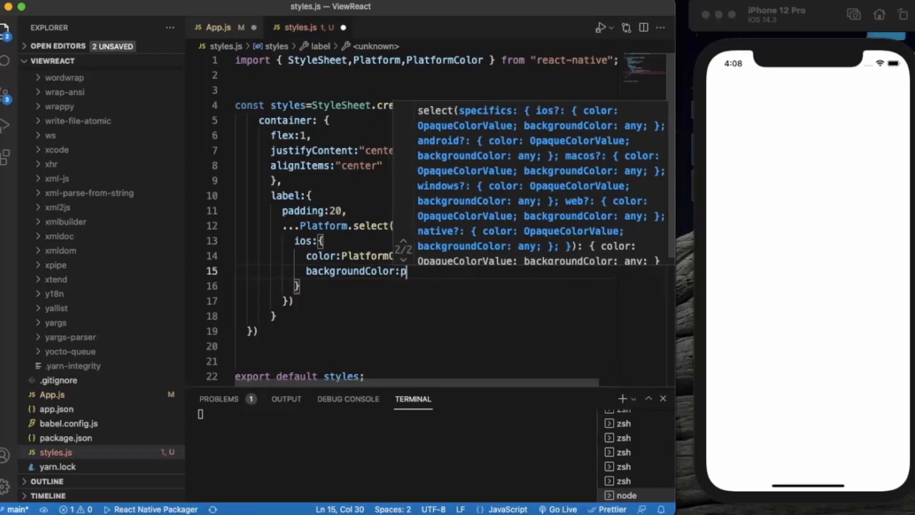
type("latformColor")
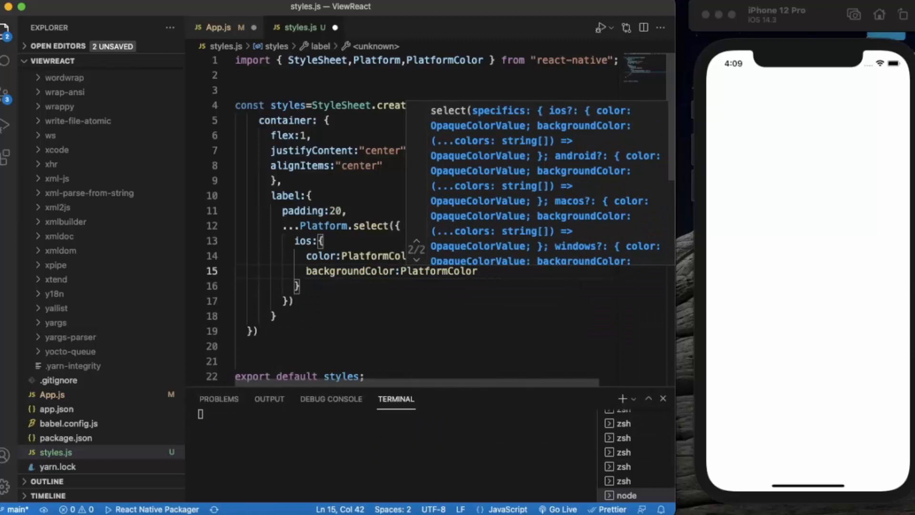
type("('sy")
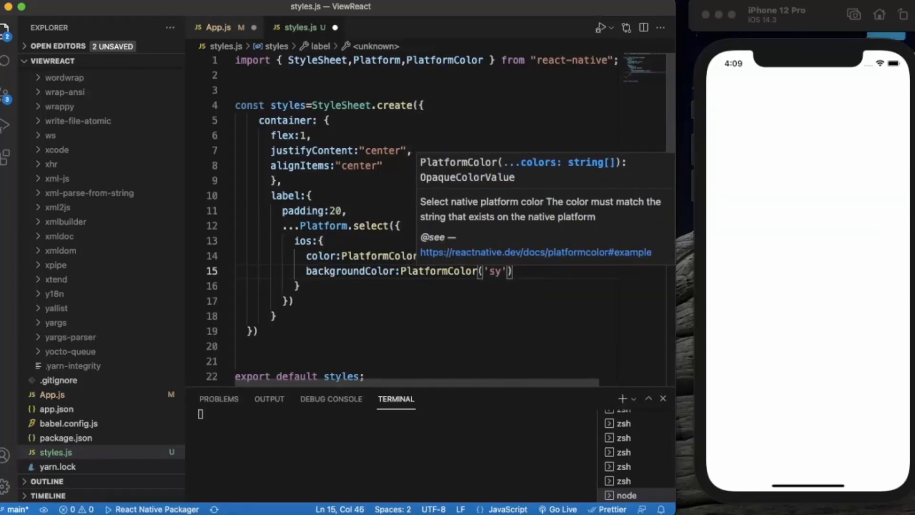
type("stem")
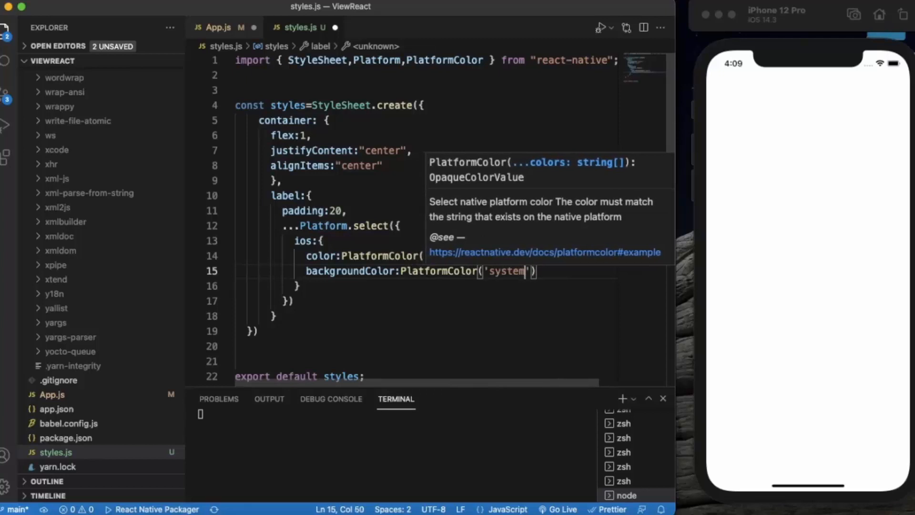
type("T")
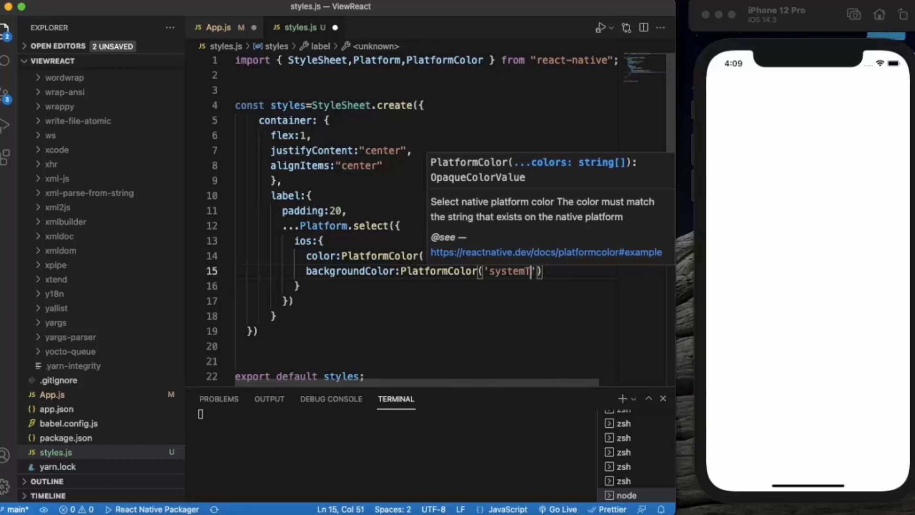
type("ealC")
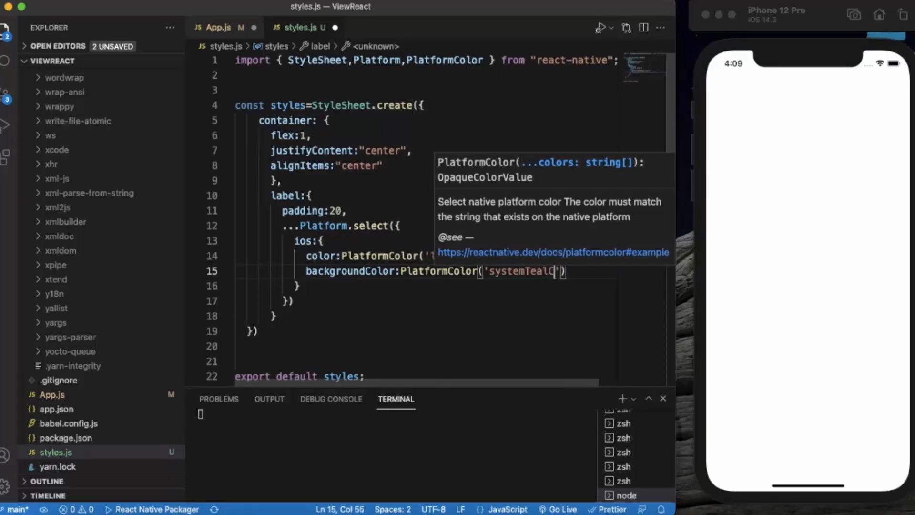
type("olor")
left_click(427, 285)
type(",")
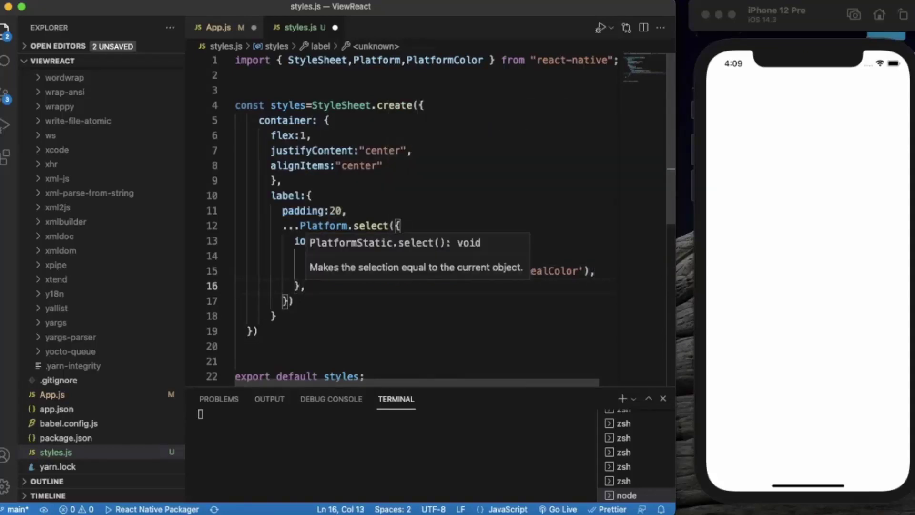
Add an android branch with color:PlatformColor('?android:attr/textColor')
type("and")
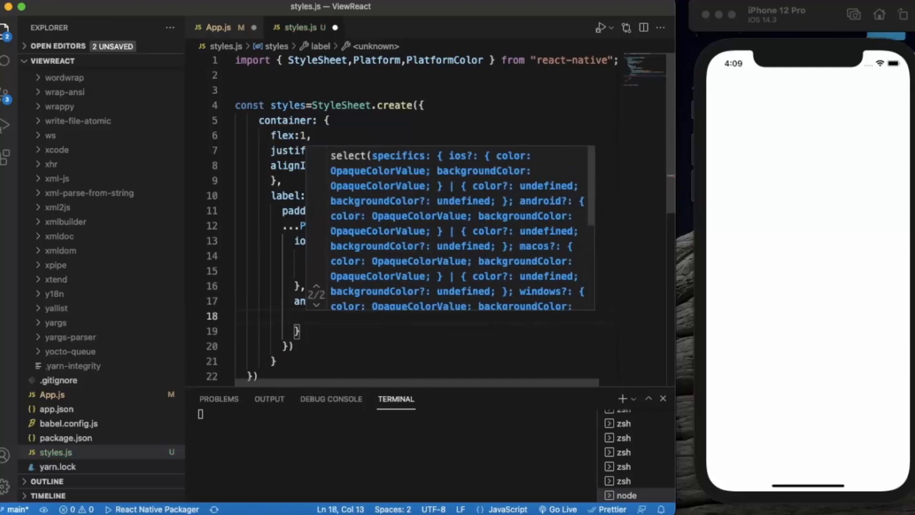
type("Co")
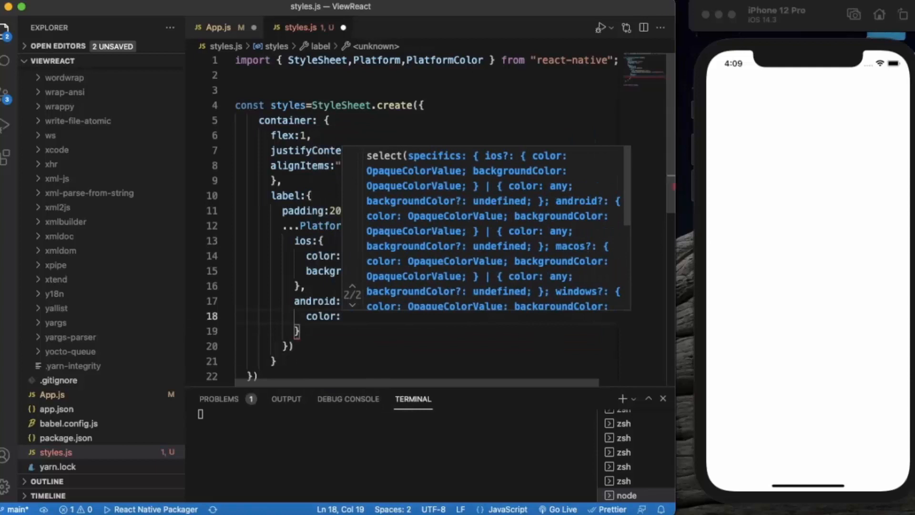
type("PlatformColor(")
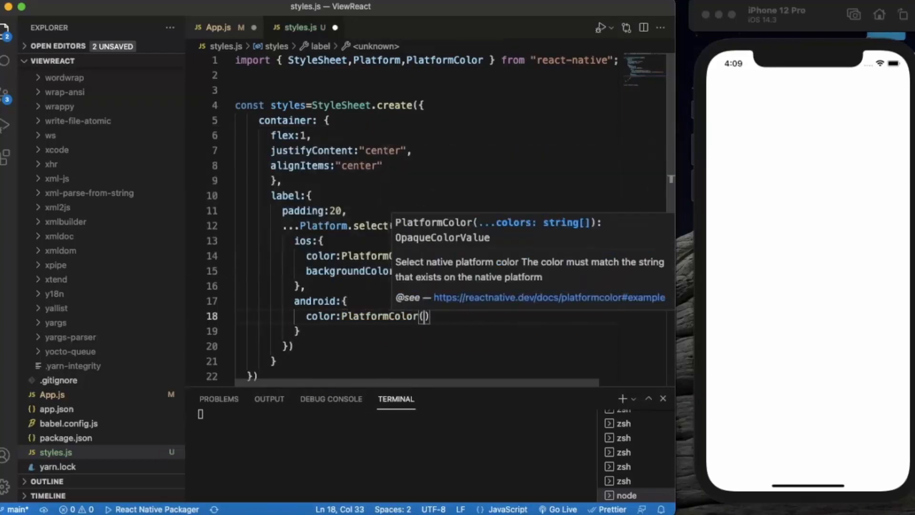
type("'")
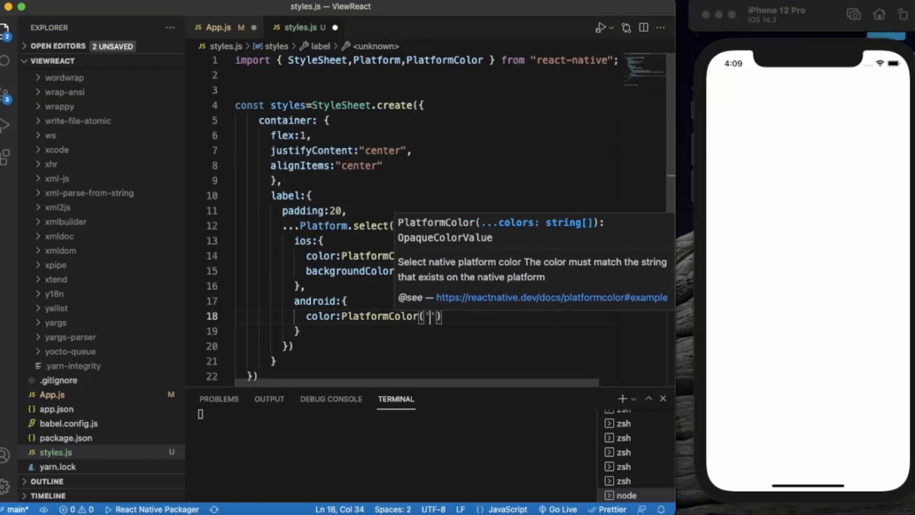
type("?")
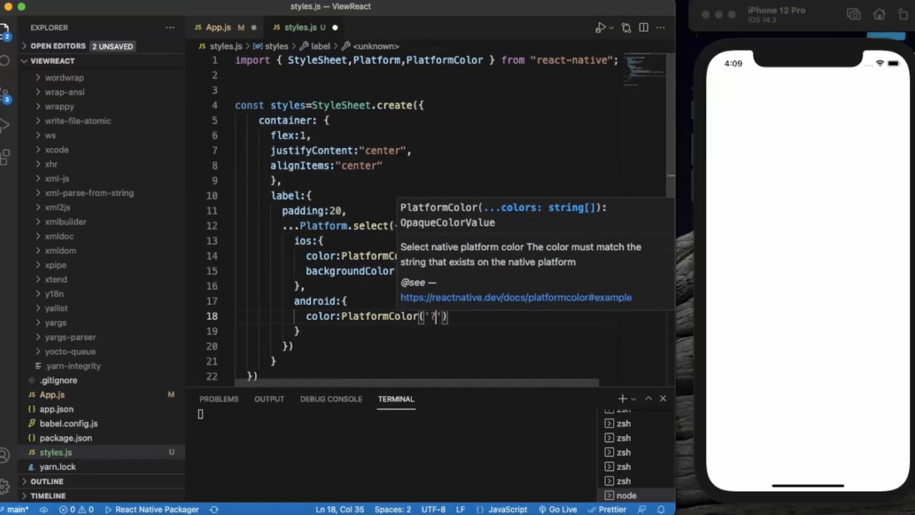
type("a")
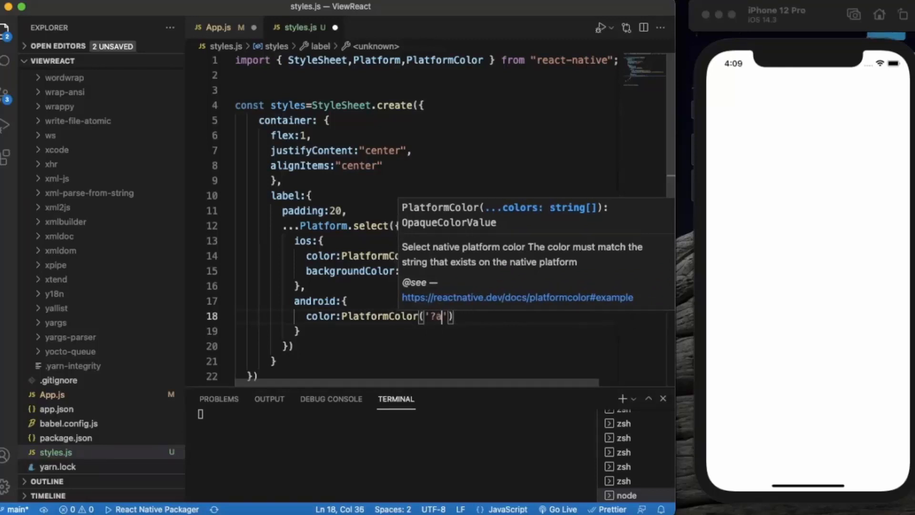
type("ndroid:")
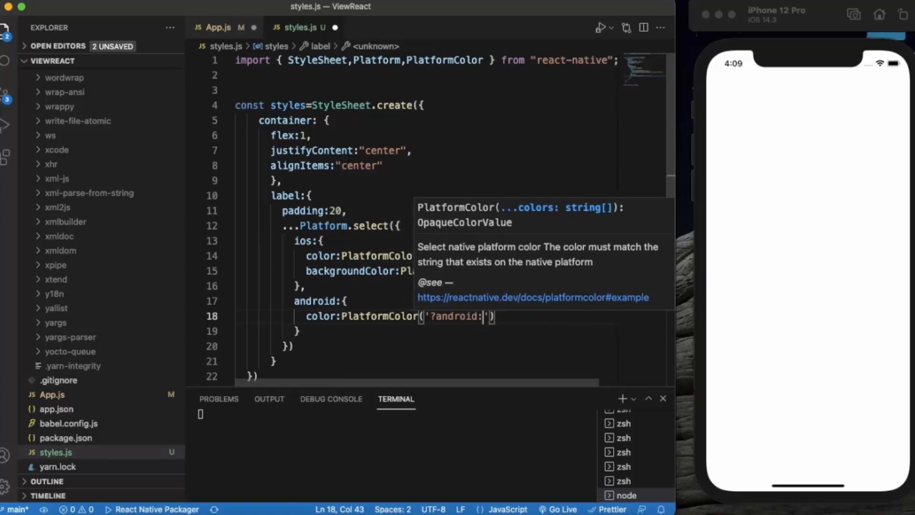
type("attr")
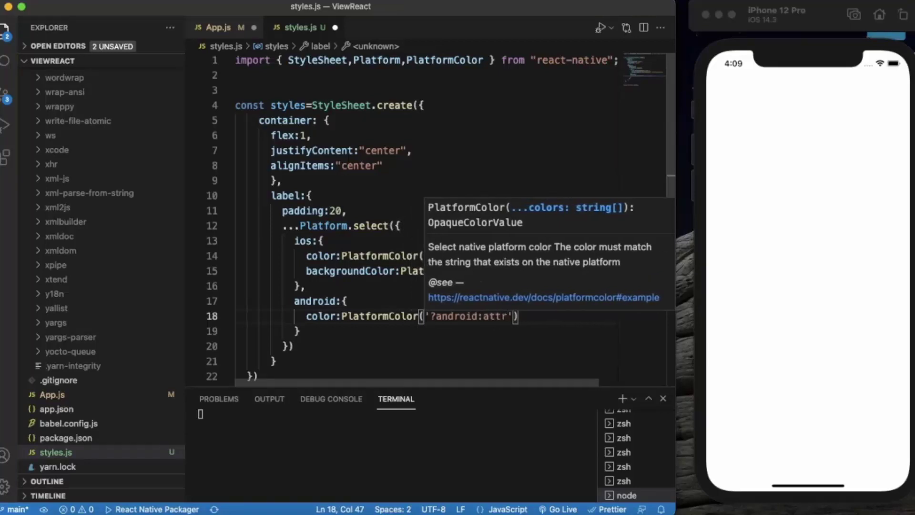
type("/")
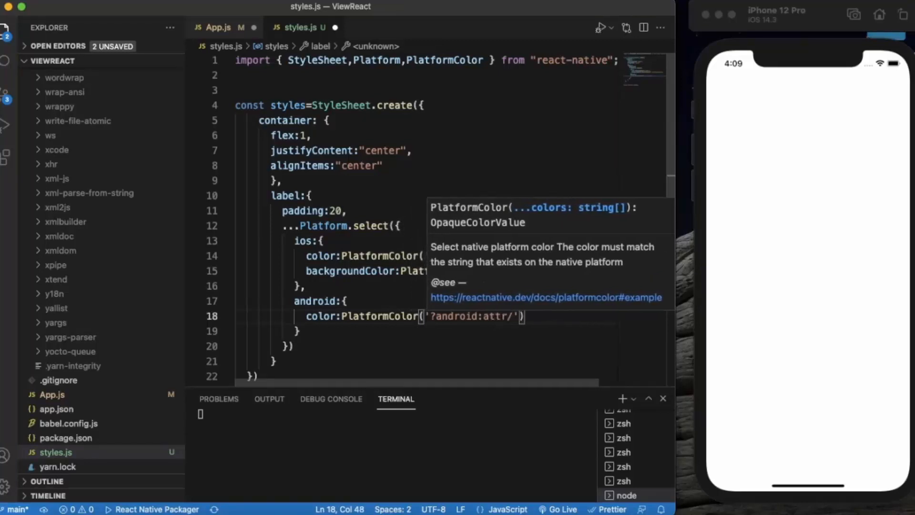
type("textColo")
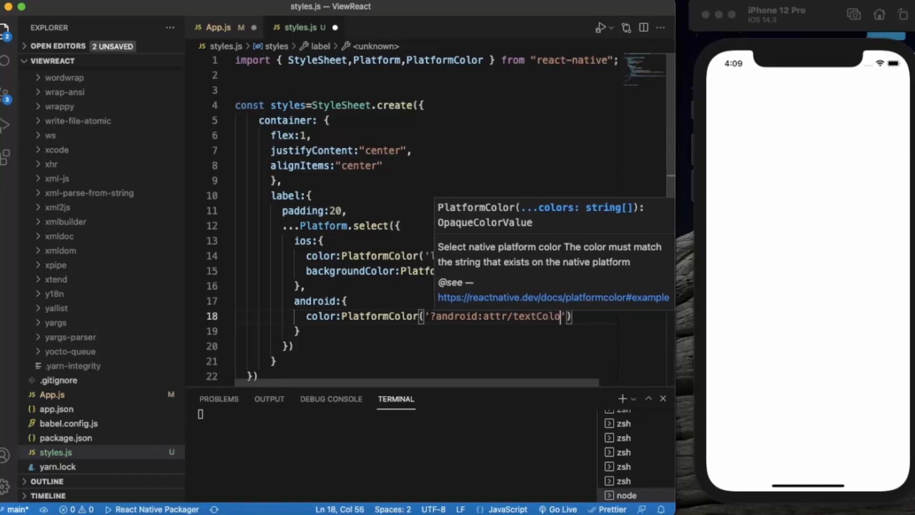
type("r")
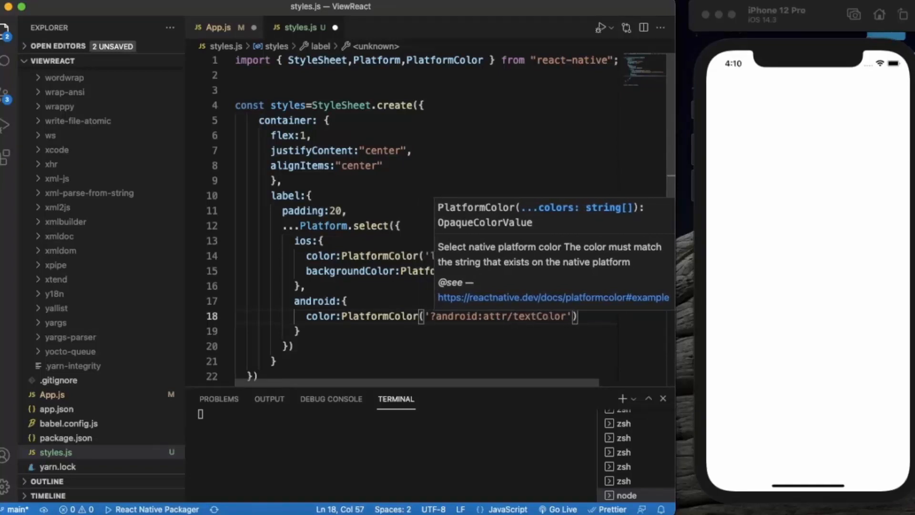
mouse_move(539, 327)
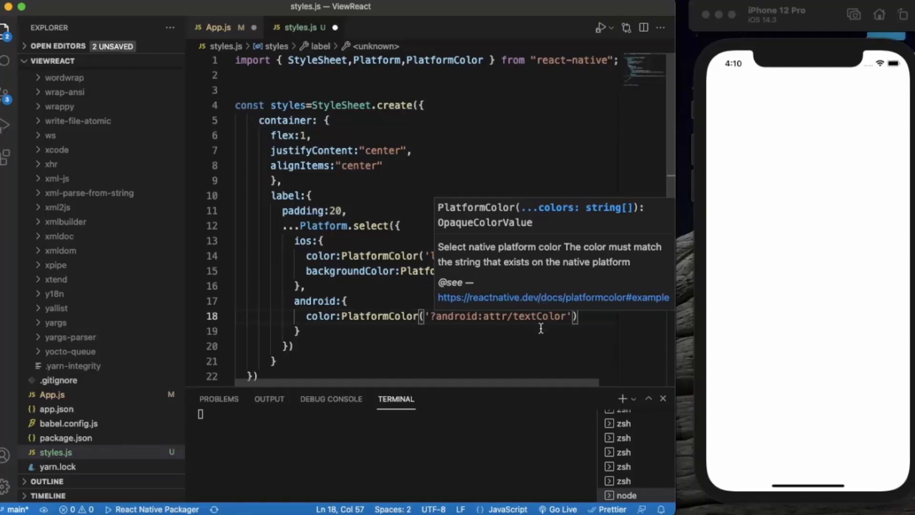
mouse_move(519, 321)
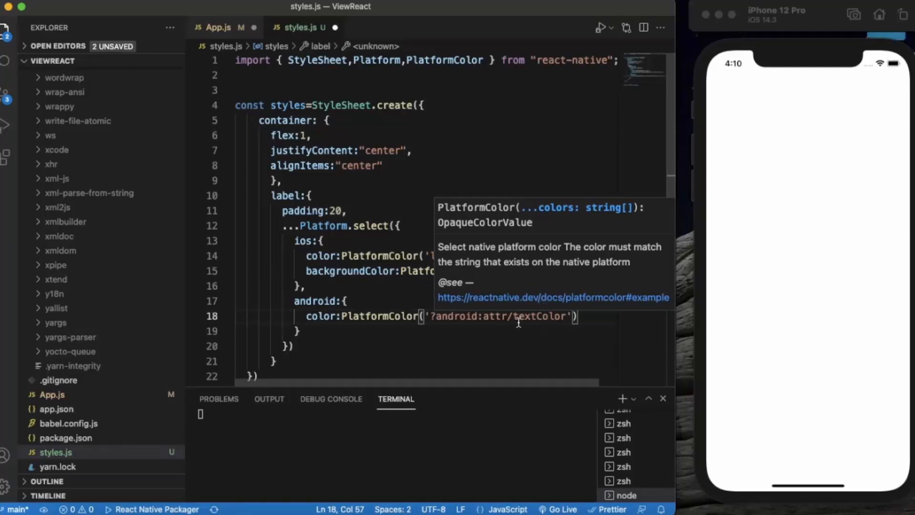
mouse_move(524, 329)
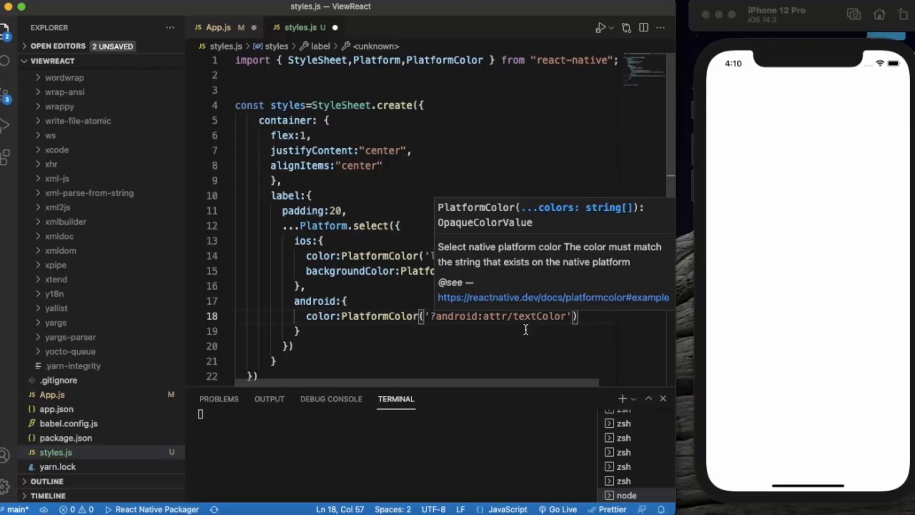
mouse_move(552, 330)
type("backgroundColor:")
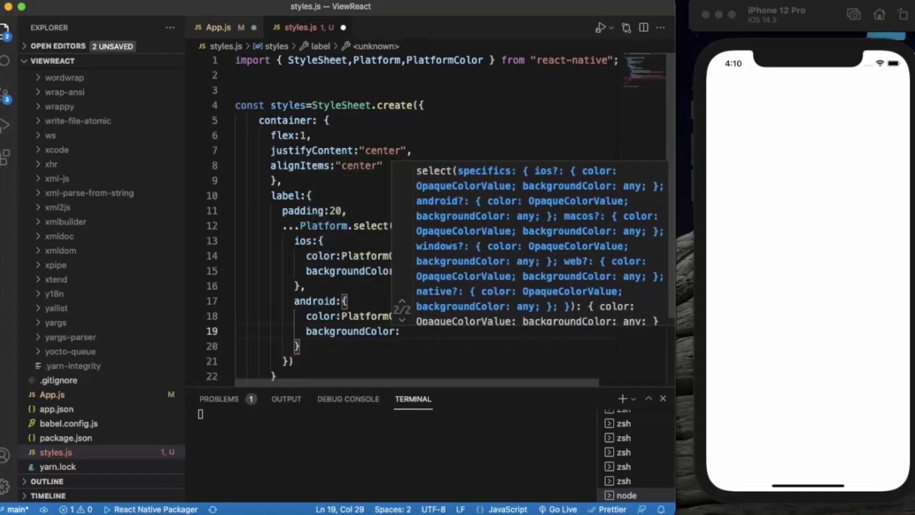
type("PlatformColor('")
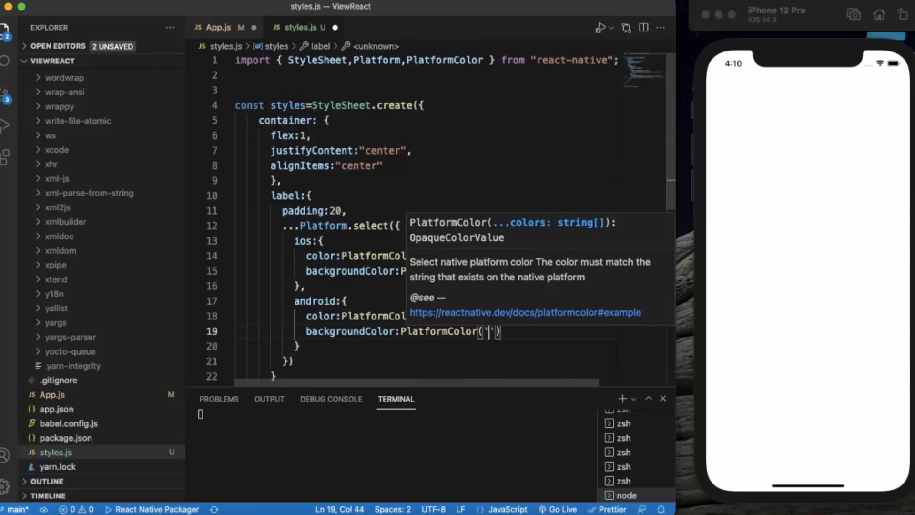
type("@androi")
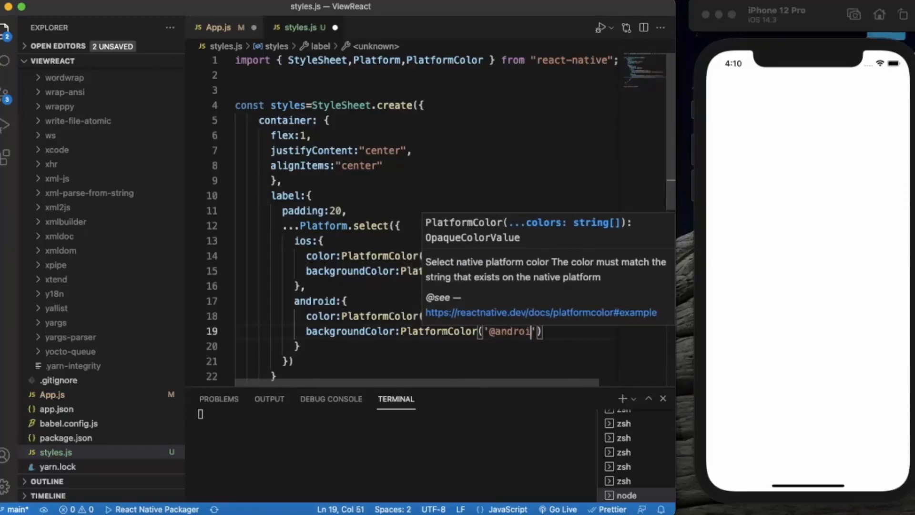
type("d")
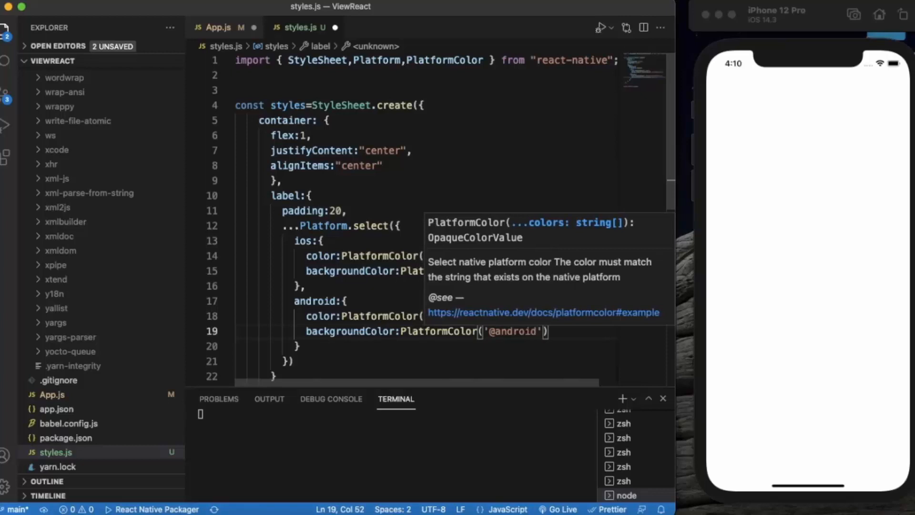
type(":color")
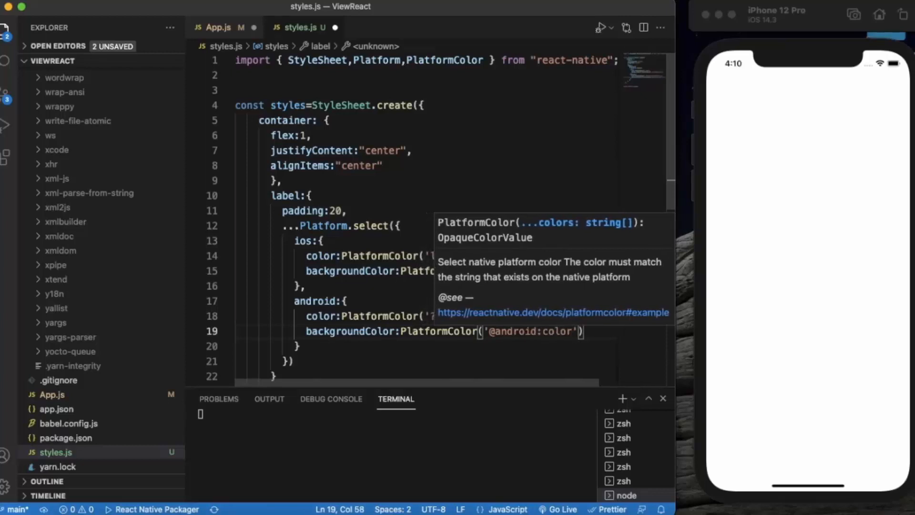
type("/")
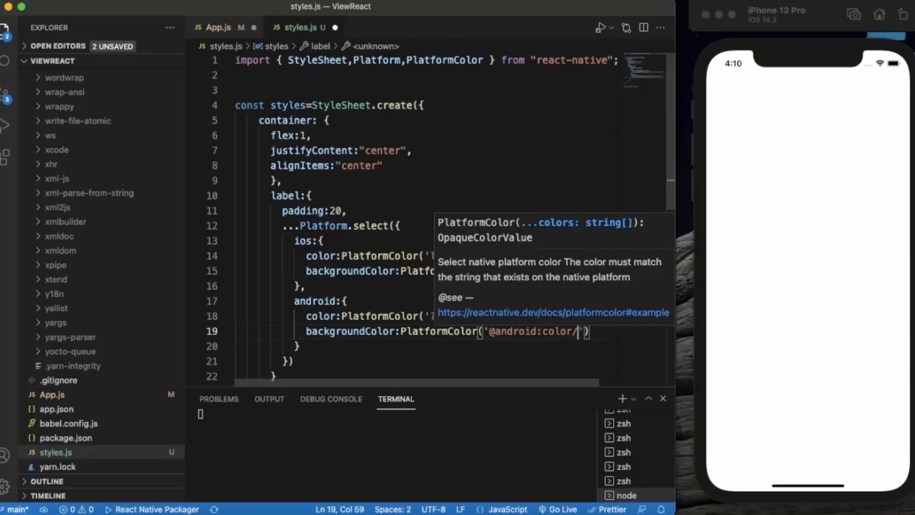
type("holo_b")
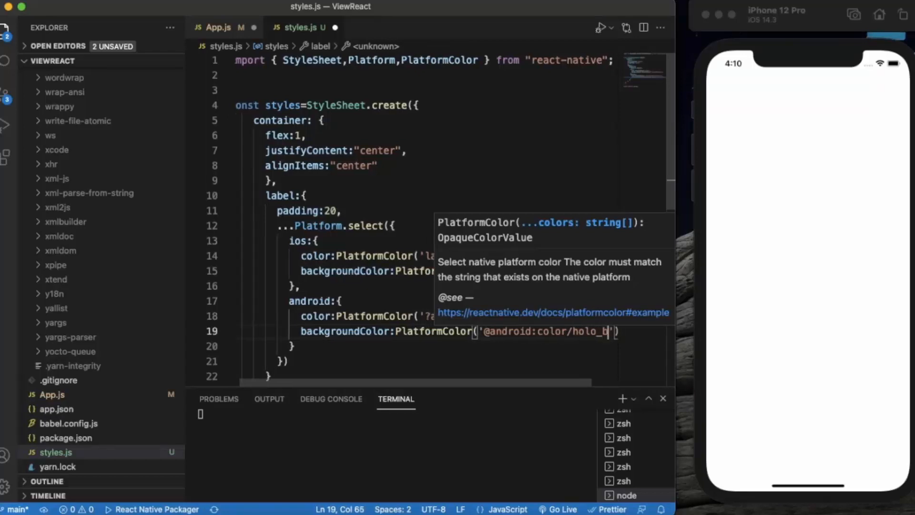
type("lue")
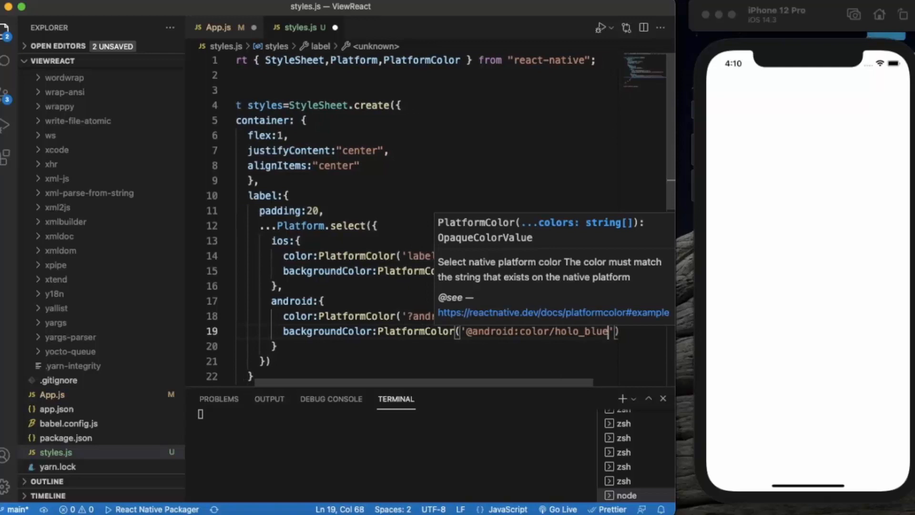
type("_br")
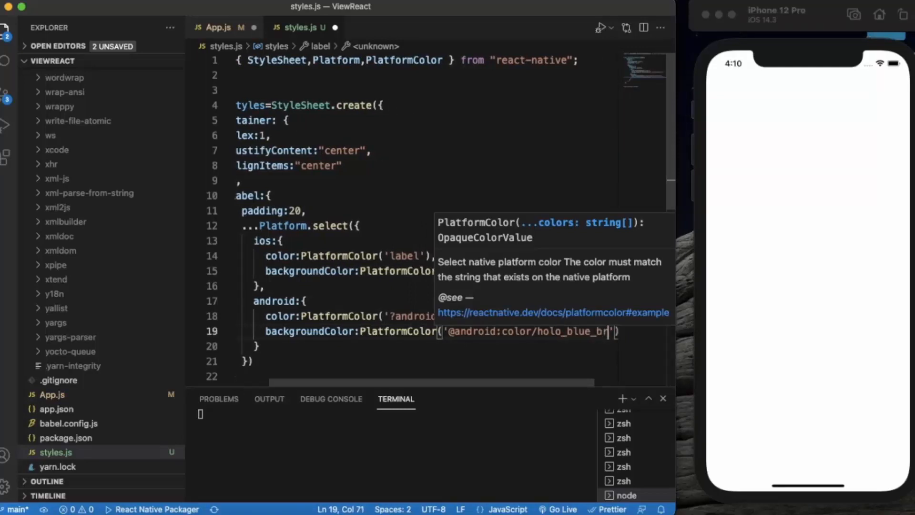
type("ight")
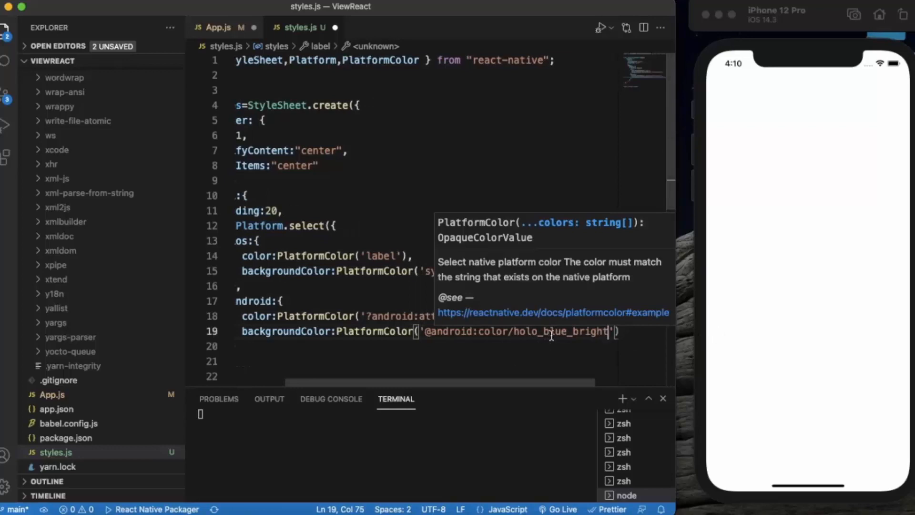
Add a default branch with color:'black' and return to App.js
scroll("down", 3)
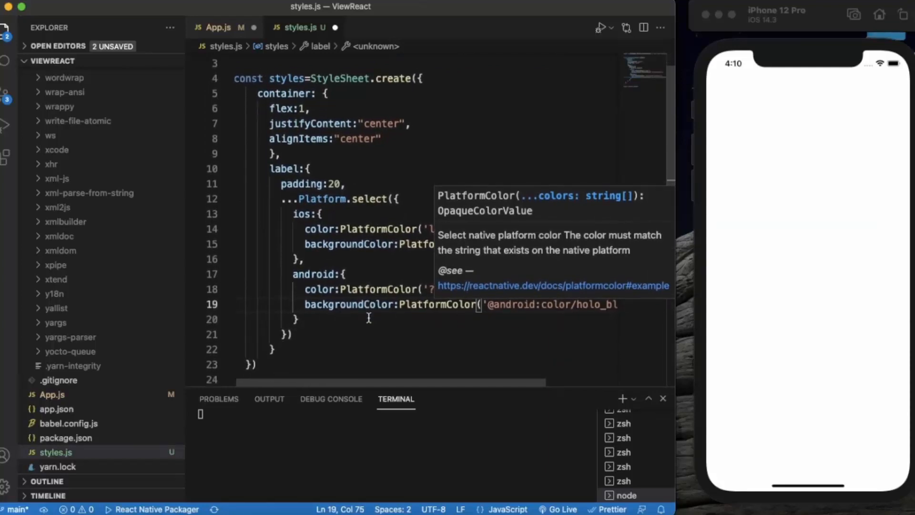
mouse_move(362, 324)
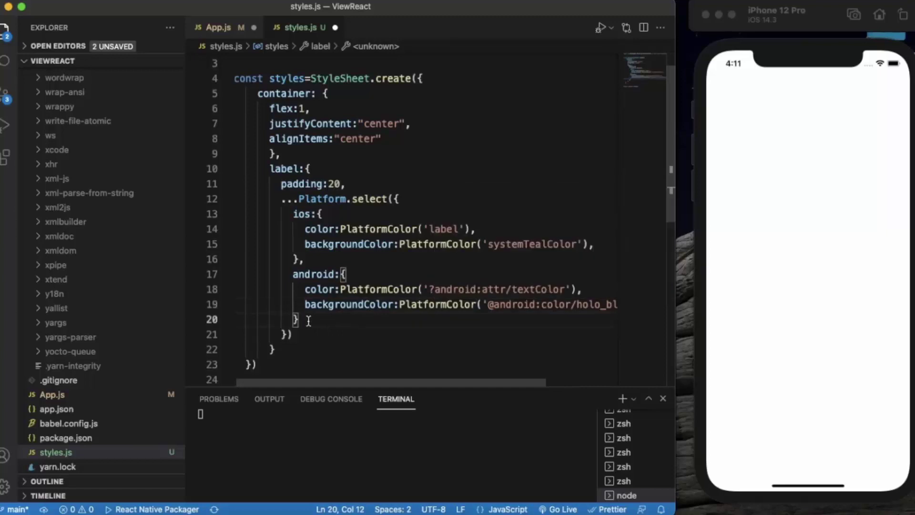
type("default:")
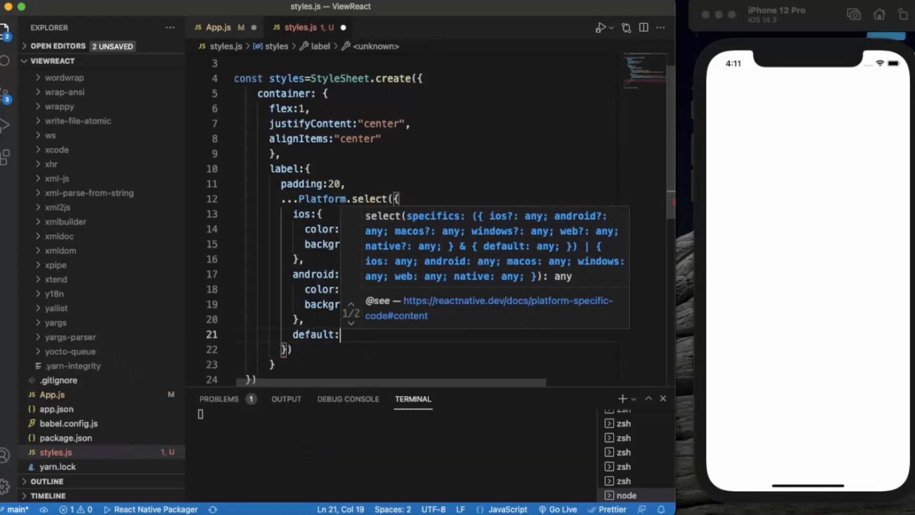
type("color}")
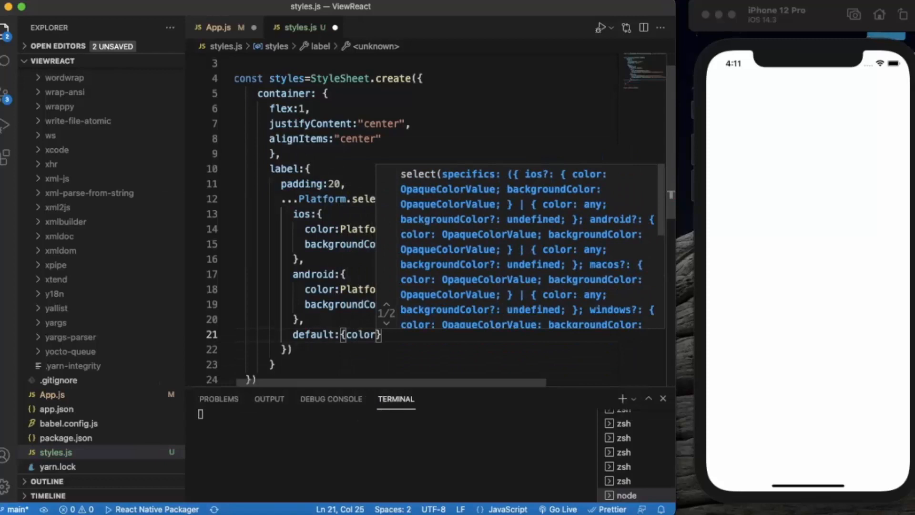
type(":'")
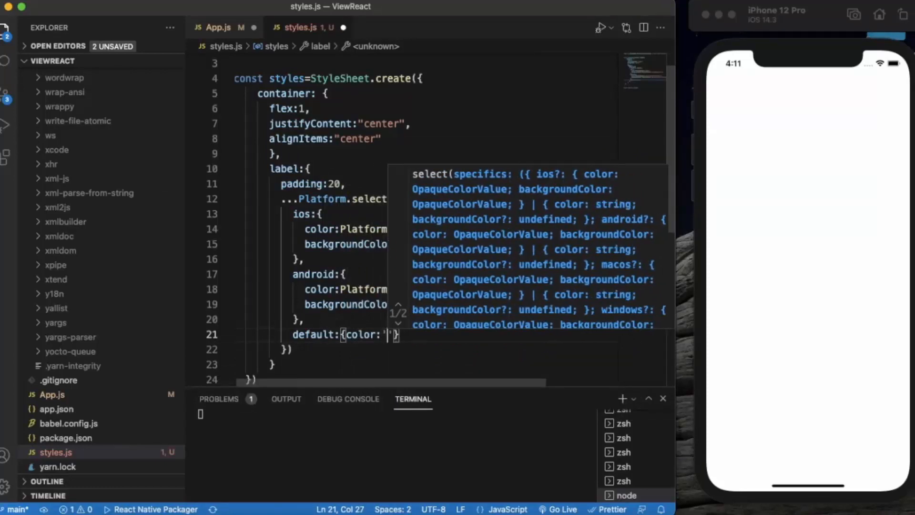
type("black")
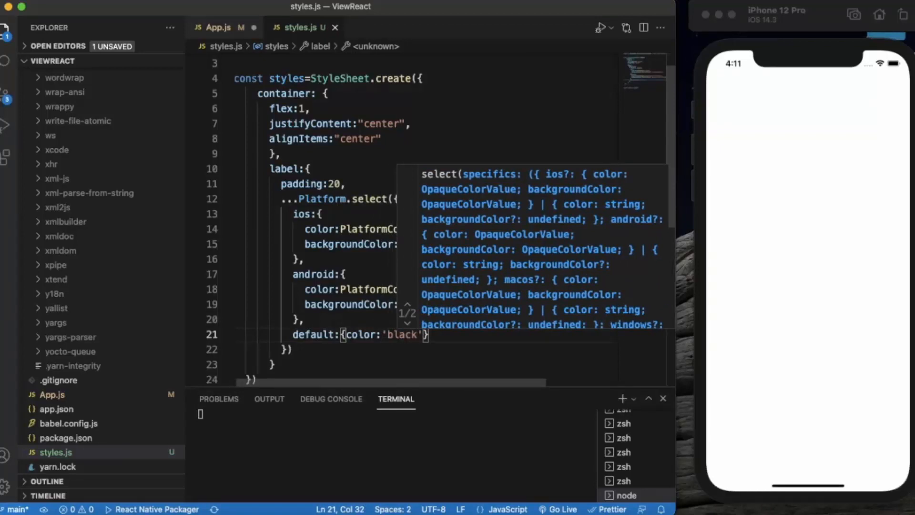
left_click(217, 27)
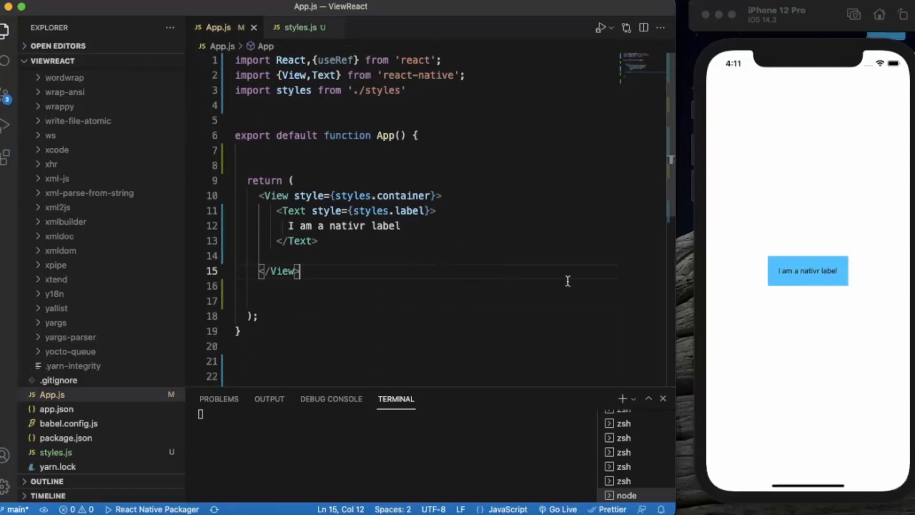
mouse_move(350, 287)
type("e")
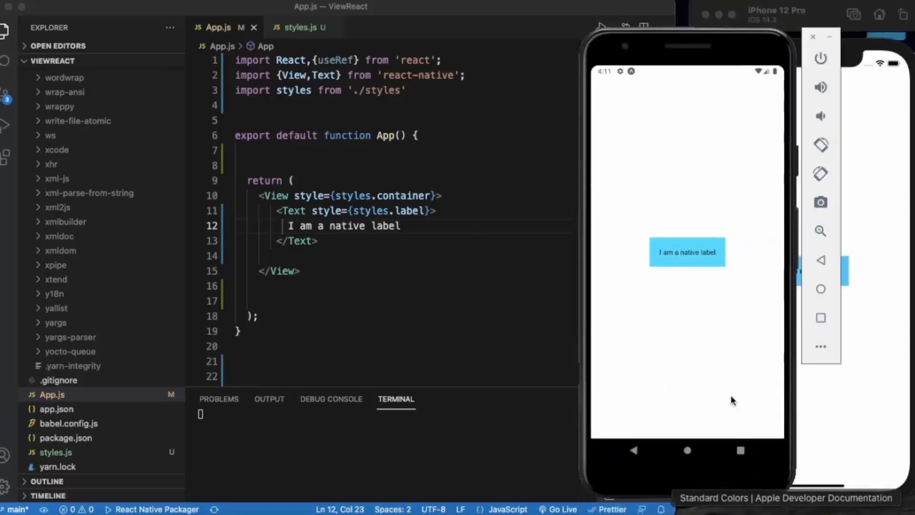
mouse_move(729, 52)
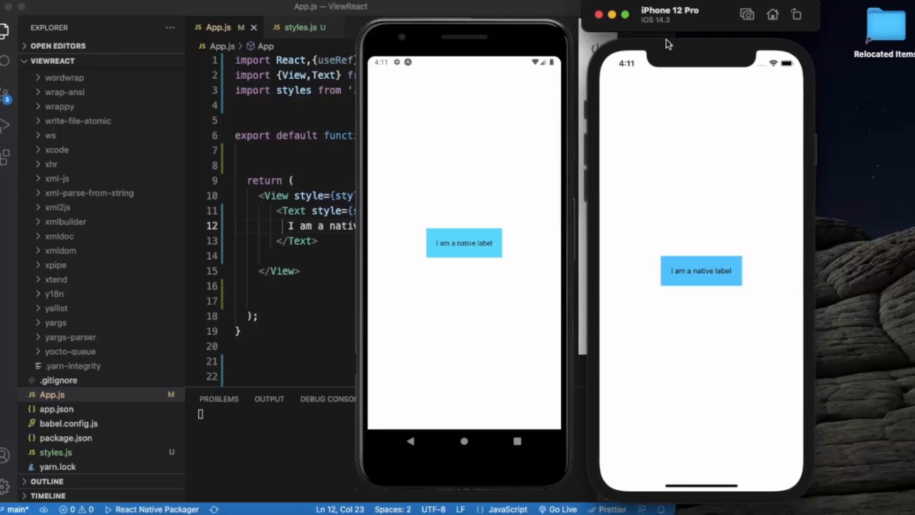
mouse_move(612, 278)
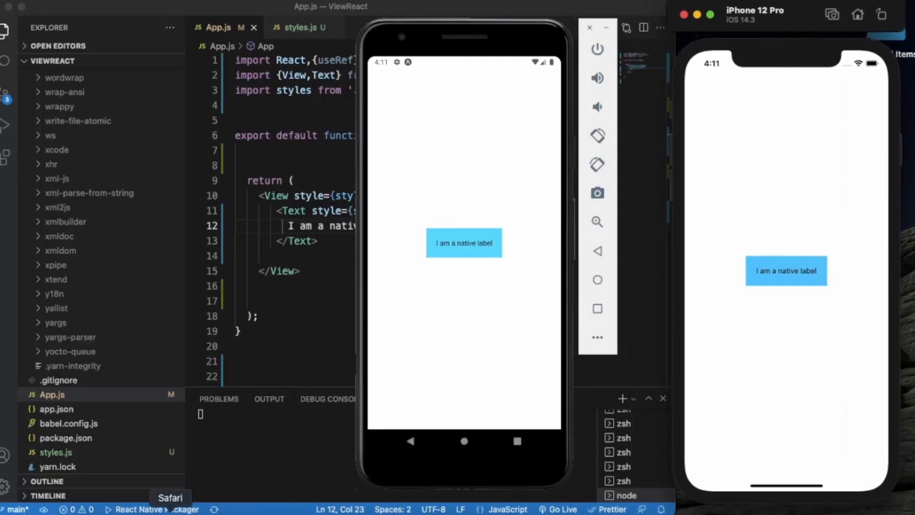
Browse Apple's Adaptable Colors documentation in Safari, then return to the code editor
left_click(170, 497)
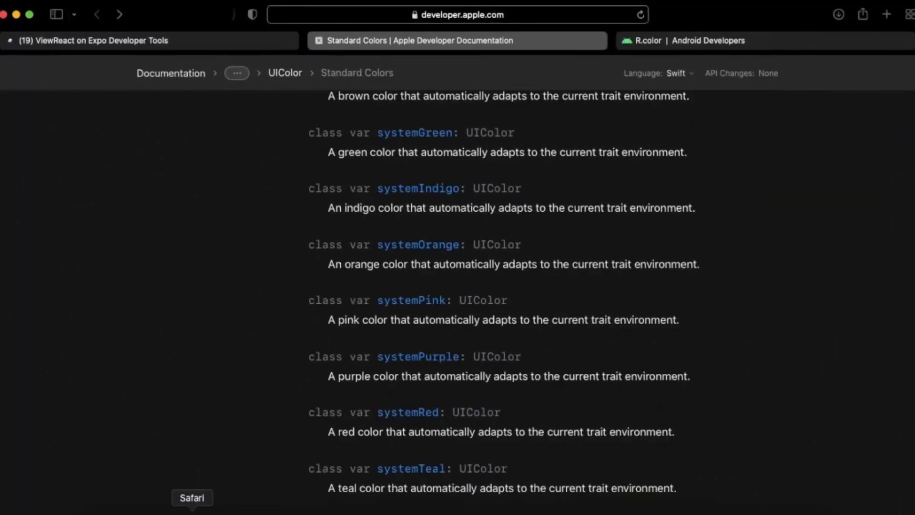
mouse_move(395, 344)
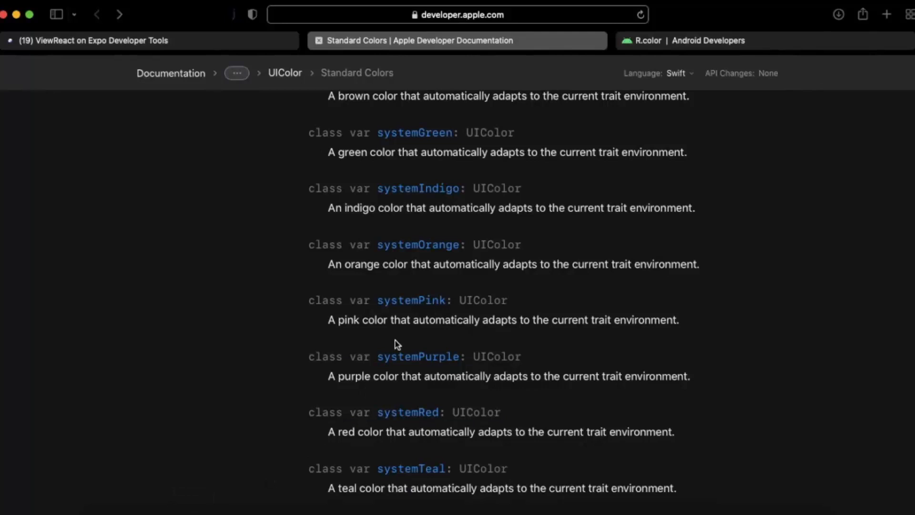
scroll("up", 3)
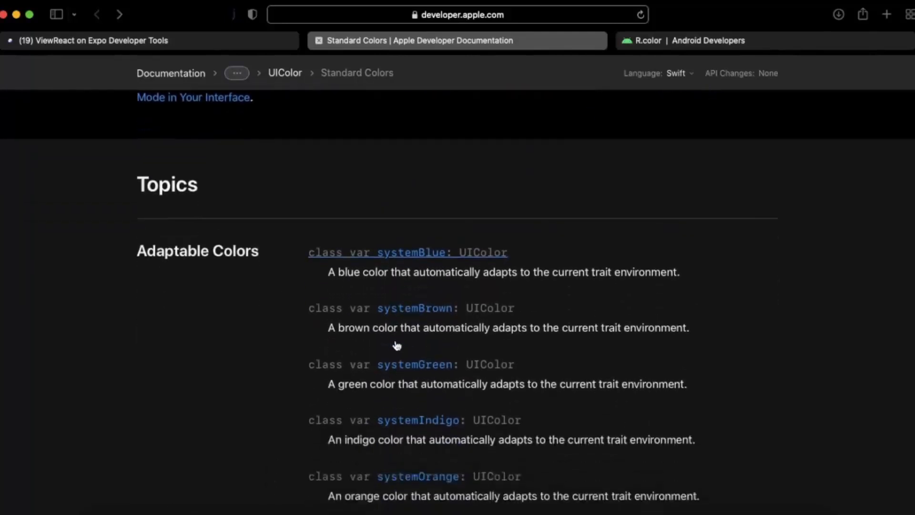
scroll("up", 3)
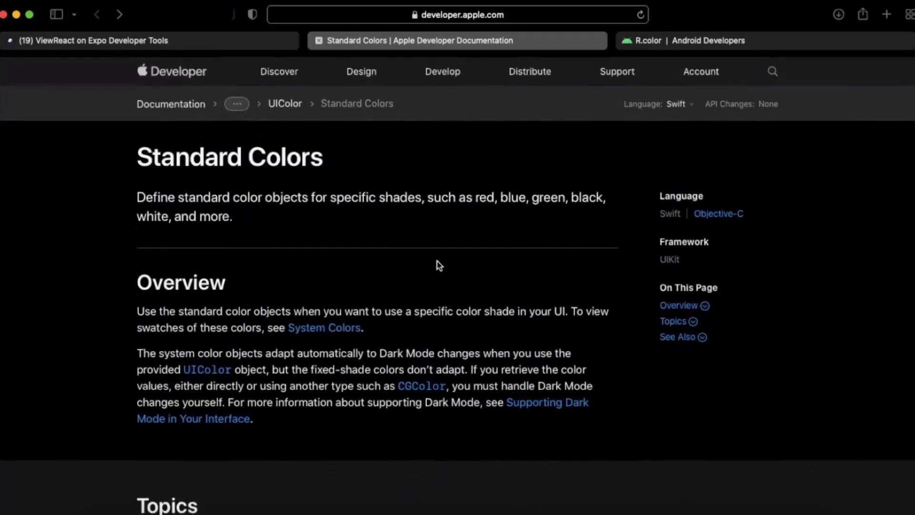
scroll("down", 3)
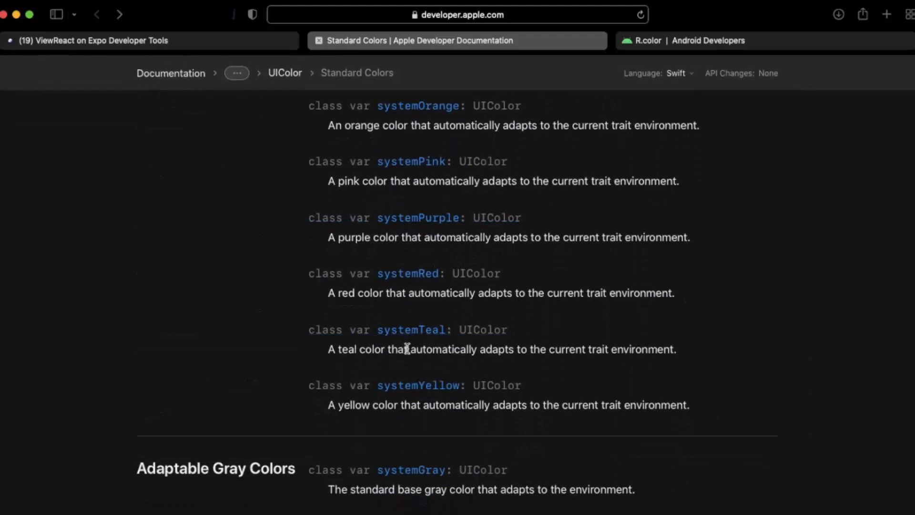
mouse_move(415, 330)
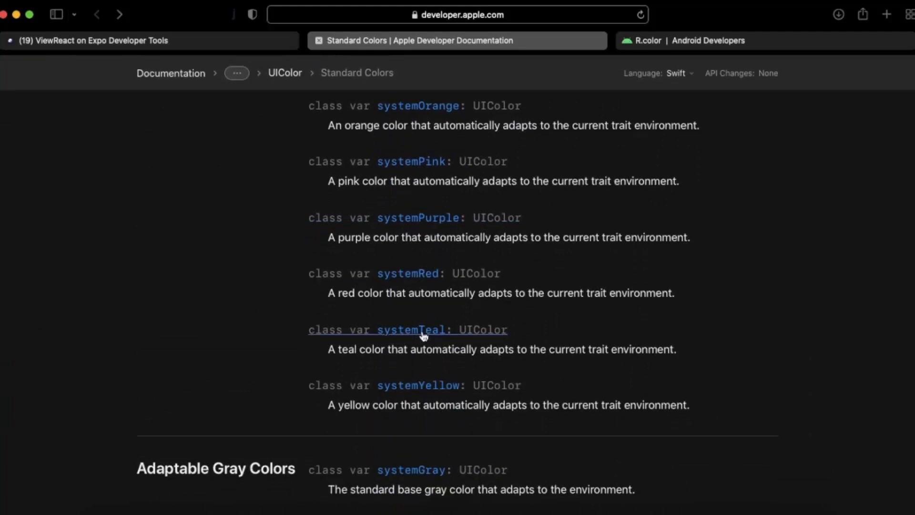
mouse_move(407, 264)
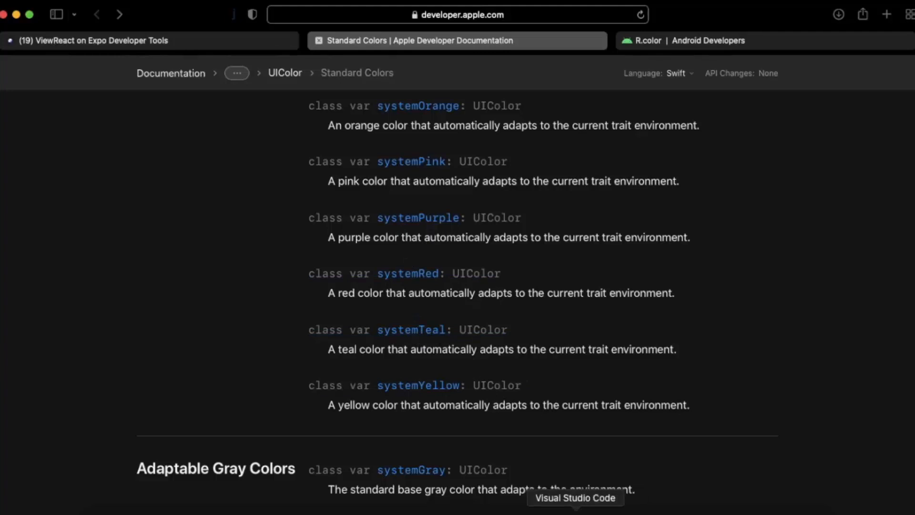
left_click(575, 505)
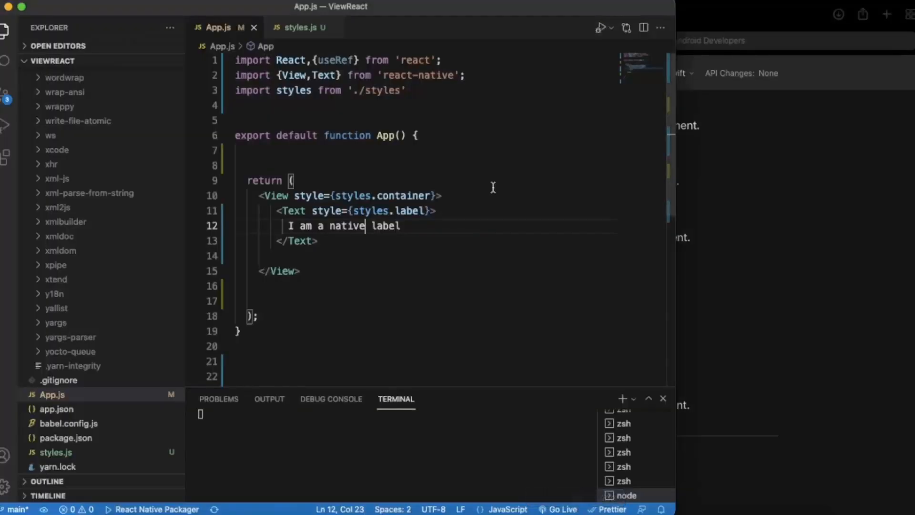
Change the ios backgroundColor to PlatformColor('systemRed') in styles.js and save
left_click(300, 27)
type("backgroundColor:PlatformColor('systemTealCol'),")
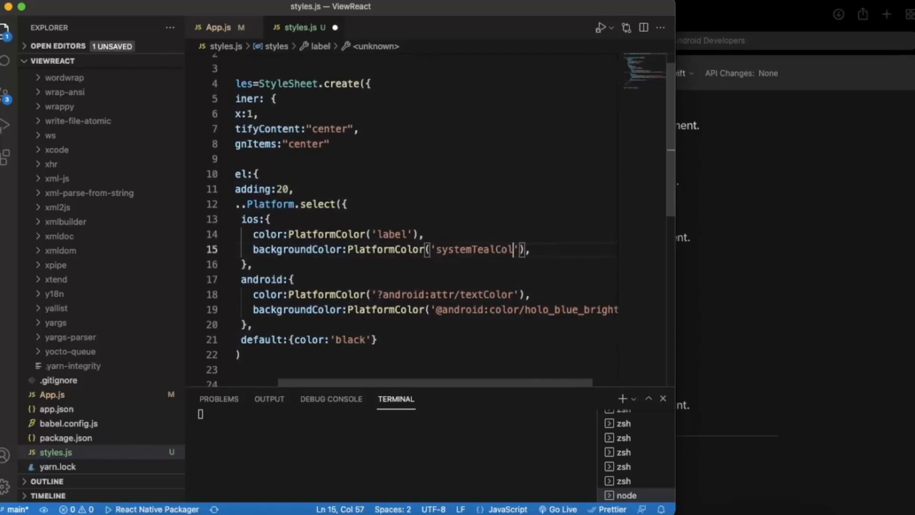
key("Backspace")
type("Red")
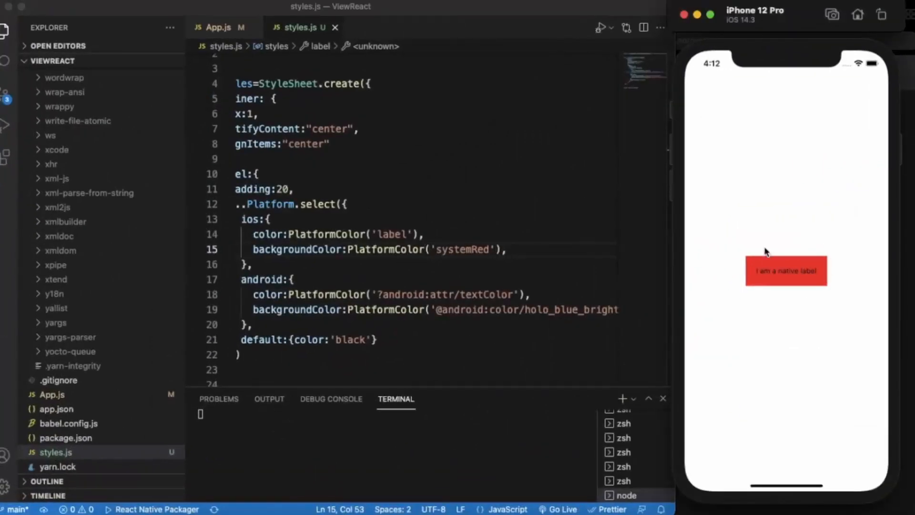
mouse_move(788, 283)
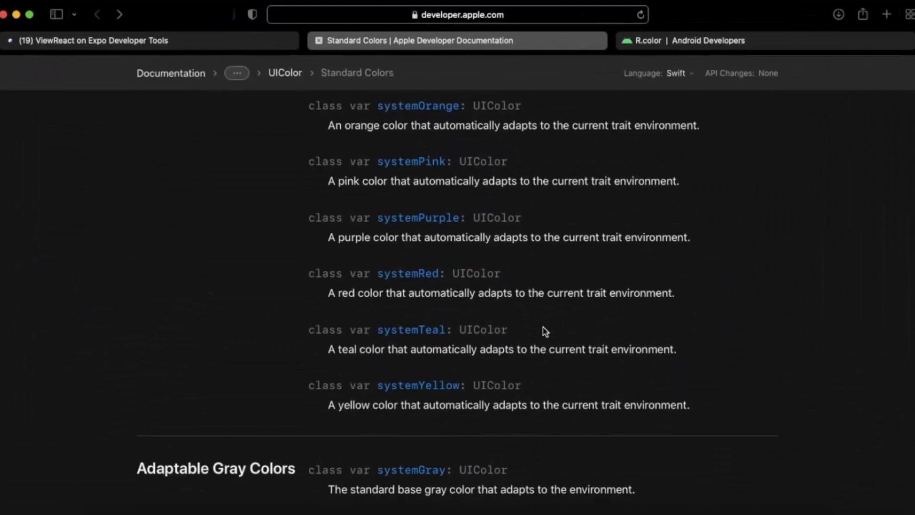
Scroll Apple's Standard Colors page through adaptable grays to transparent and fixed colors
scroll("down", 3)
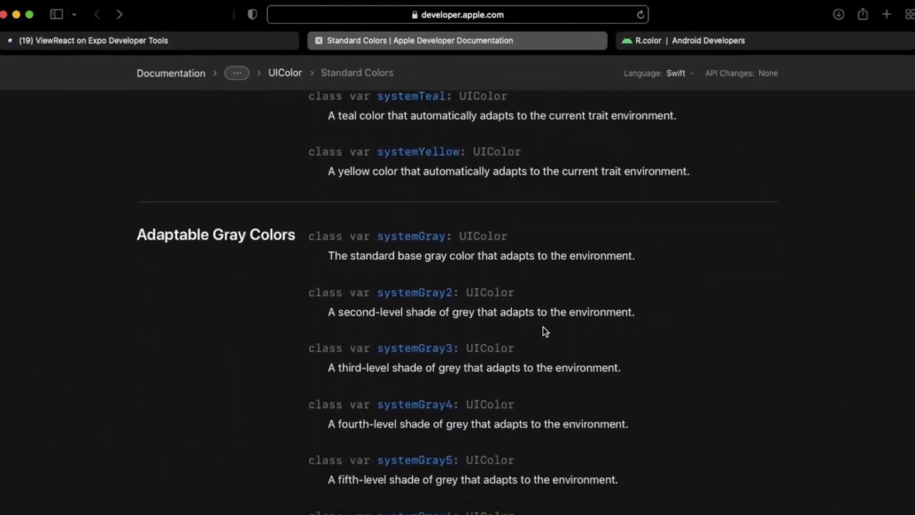
scroll("down", 3)
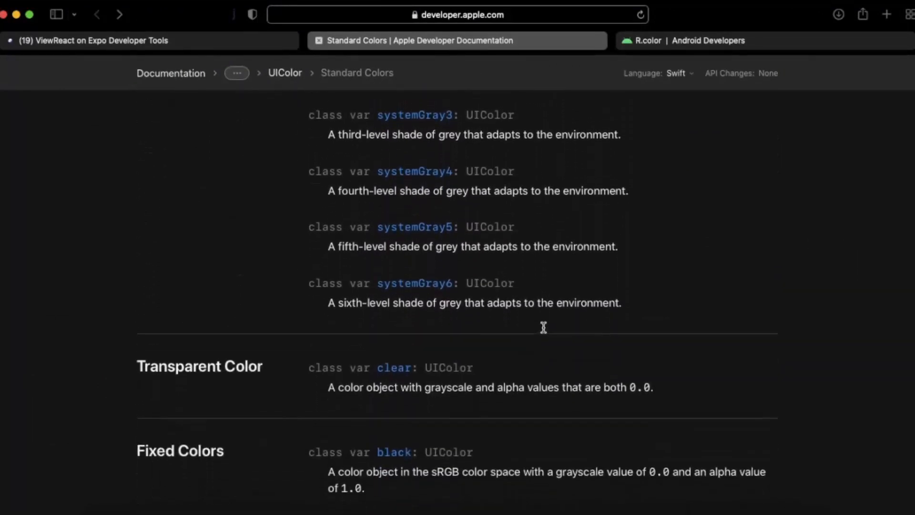
scroll("up", 3)
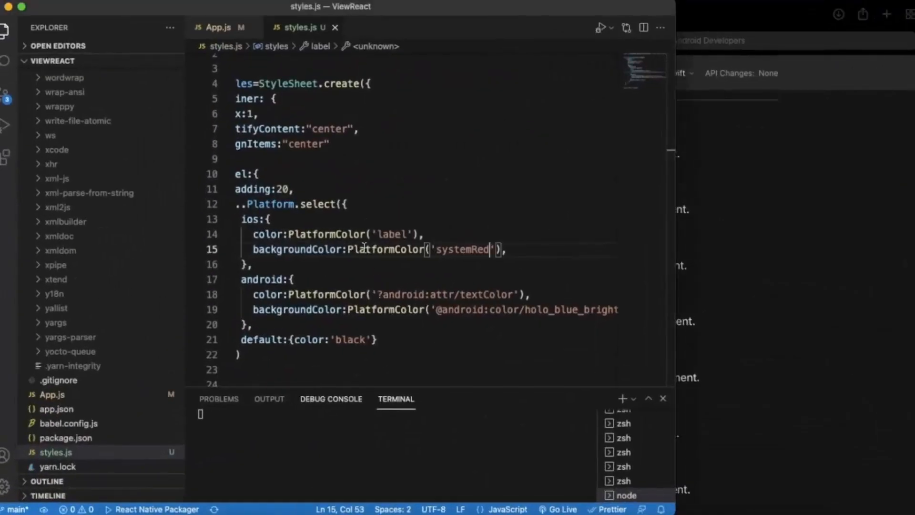
Change the iOS label background to PlatformColor('systemBrown'), then bring up Android's R.color page
key("Backspace")
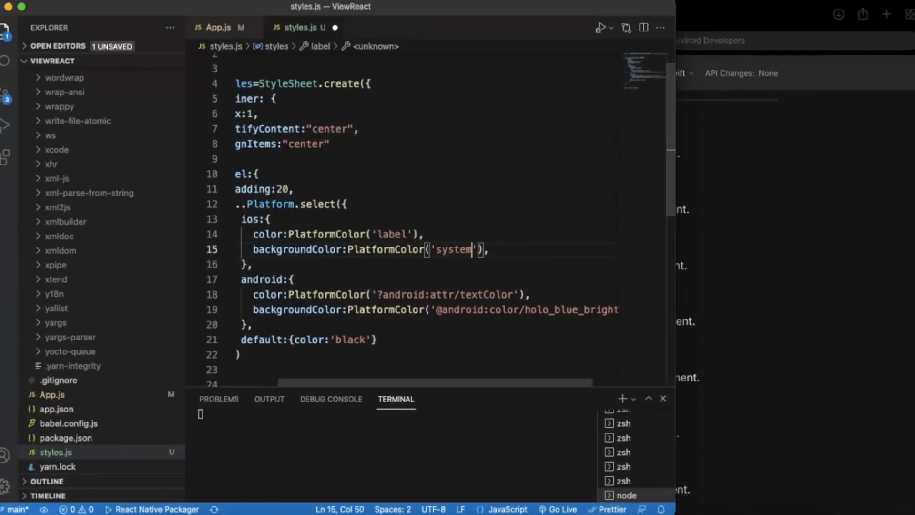
type("Brown")
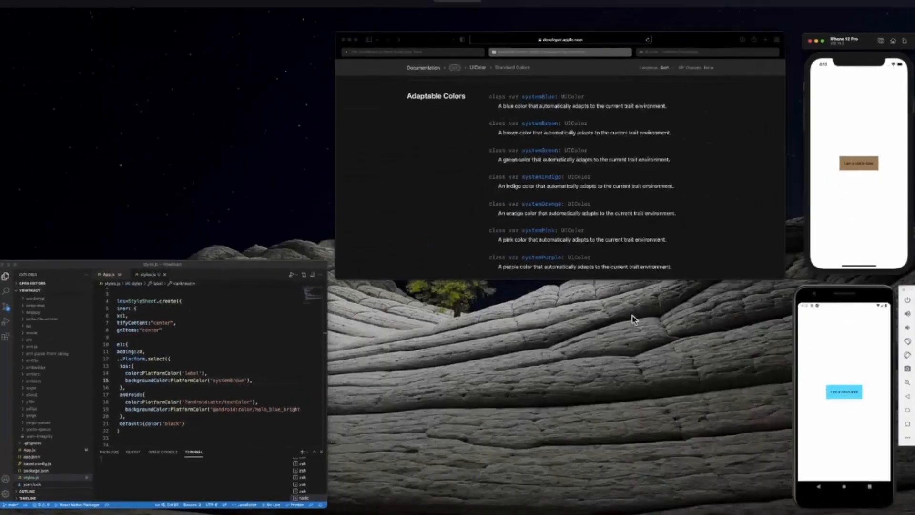
left_click(701, 40)
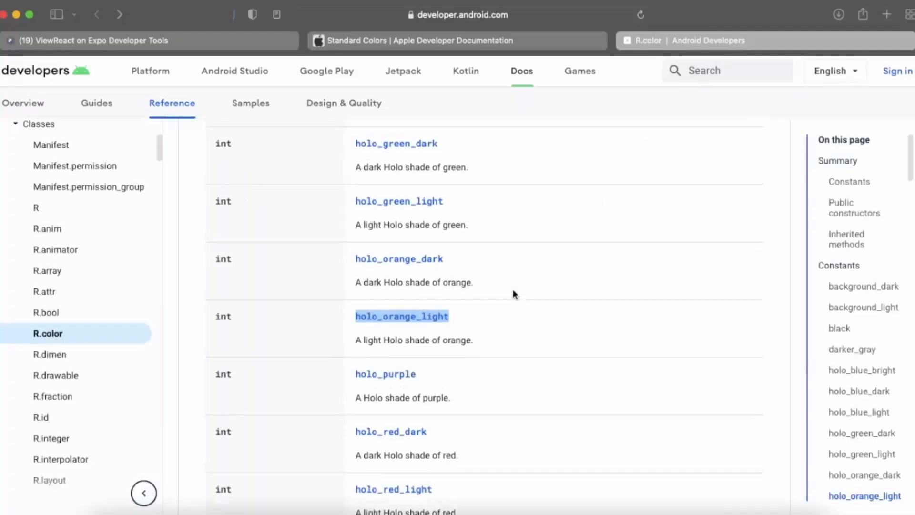
Browse the holo color constants and select holo_red_dark
scroll("up", 3)
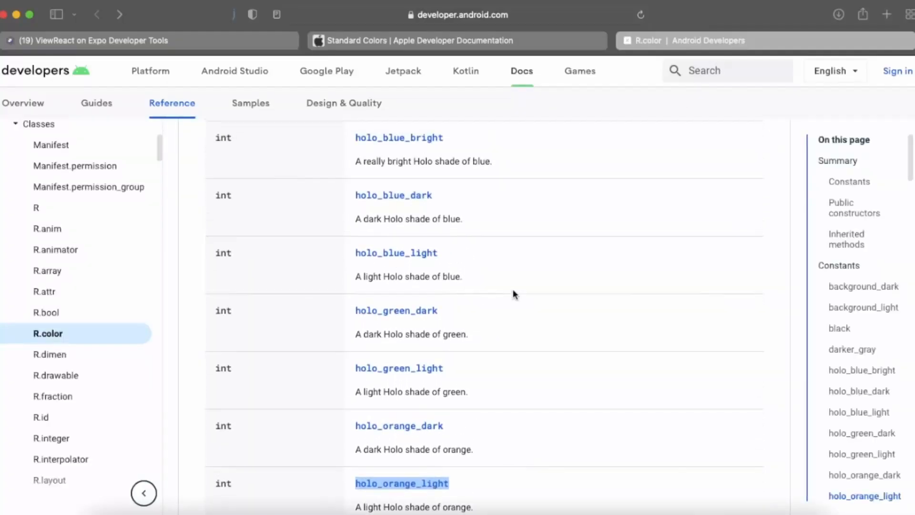
scroll("up", 3)
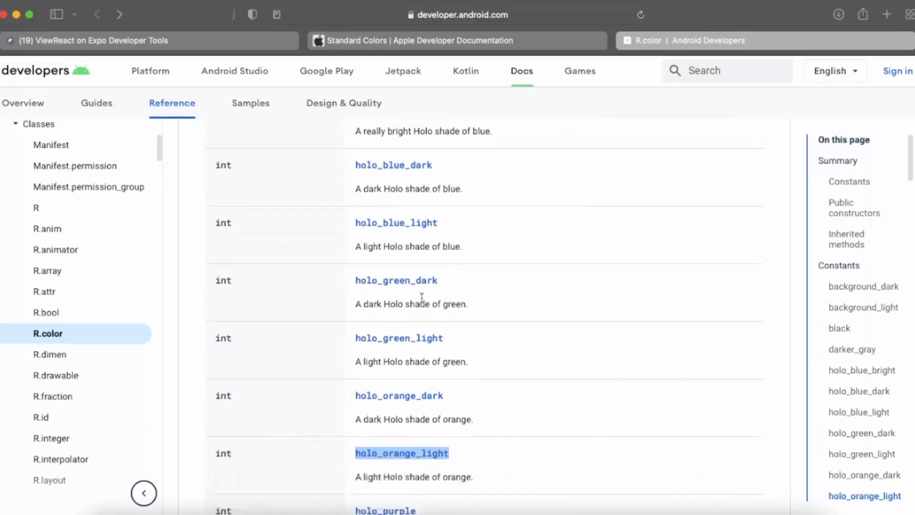
scroll("down", 3)
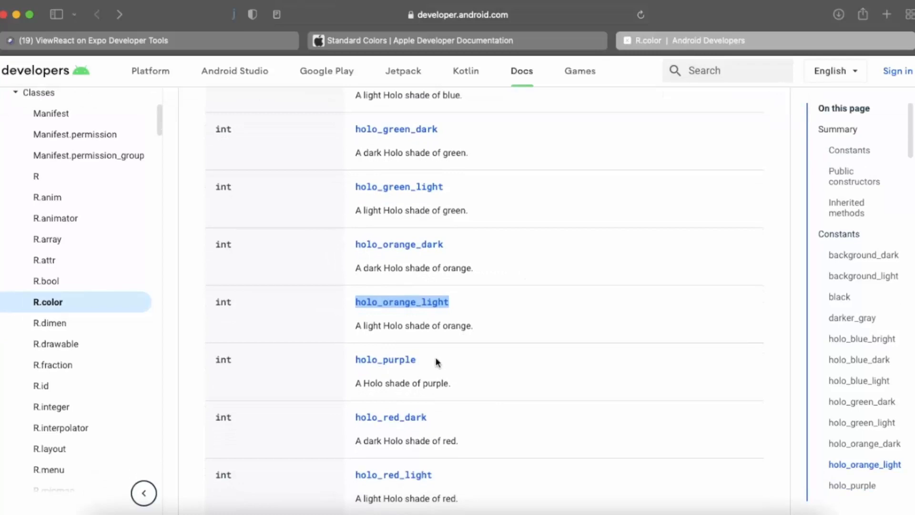
scroll("down", 3)
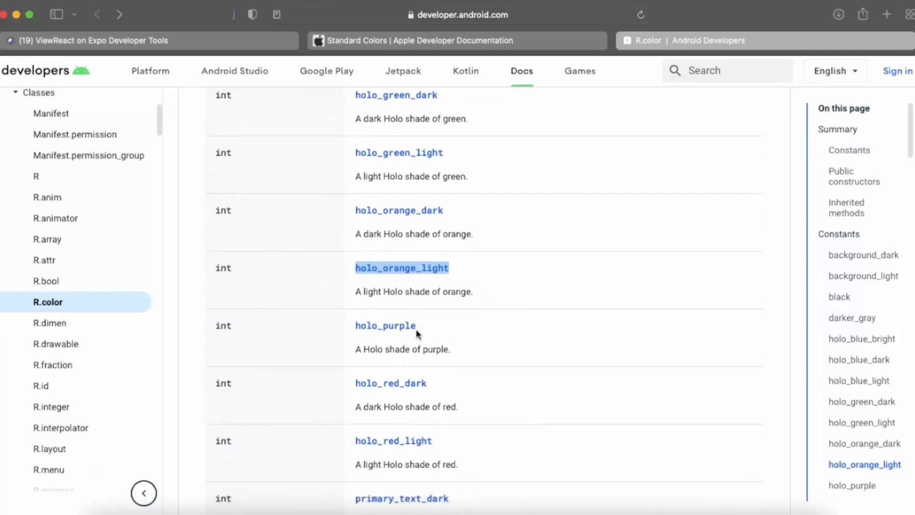
scroll("up", 3)
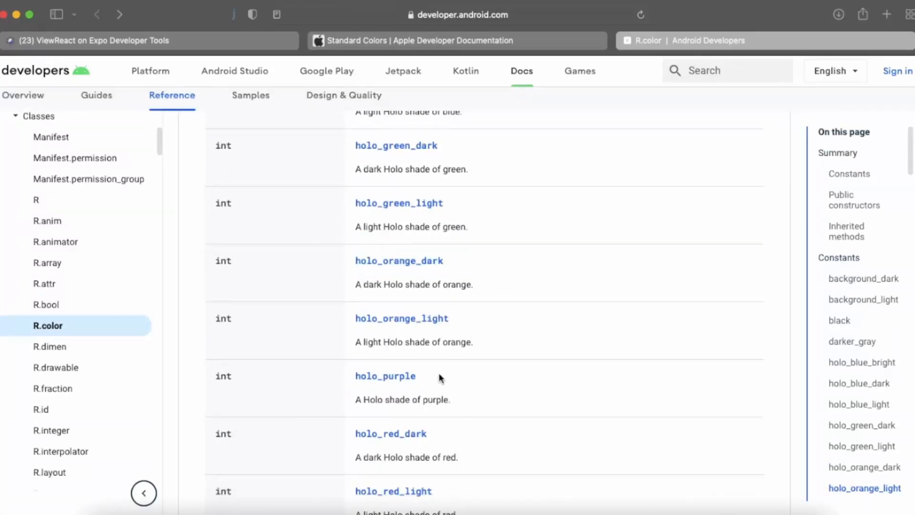
double_click(385, 375)
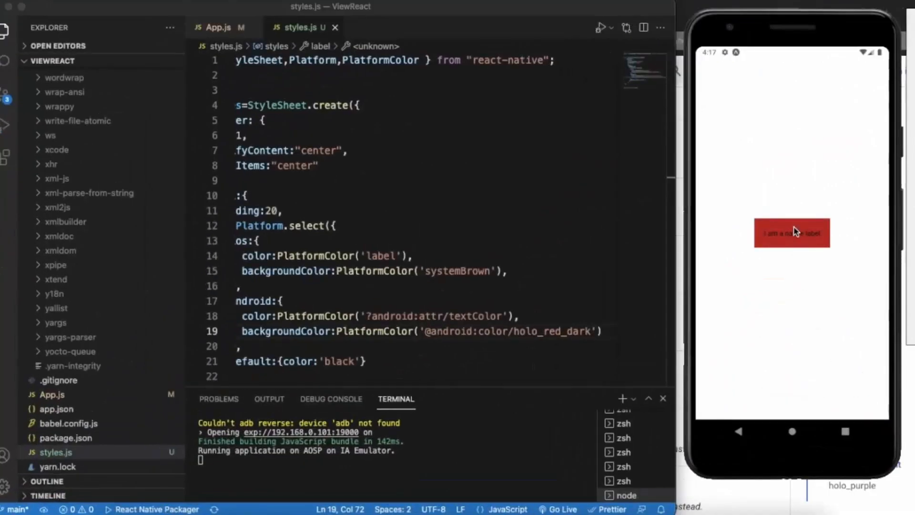
mouse_move(814, 245)
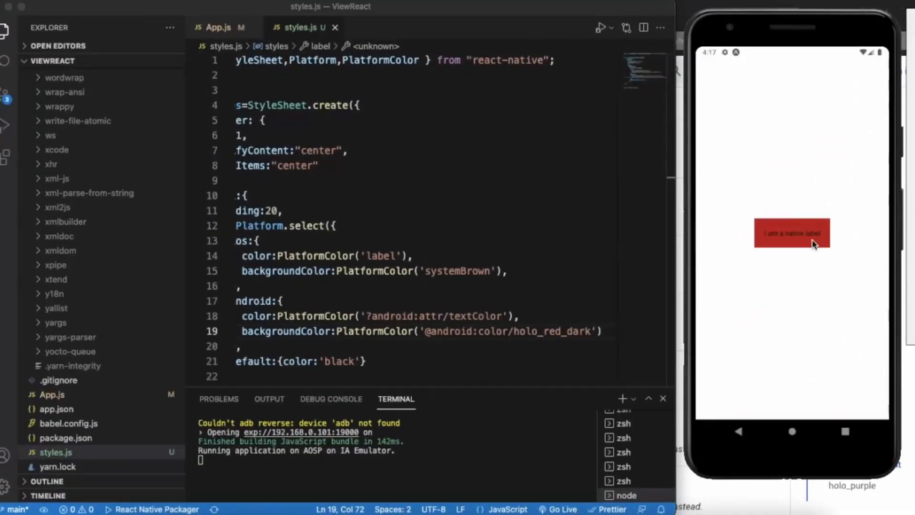
mouse_move(776, 217)
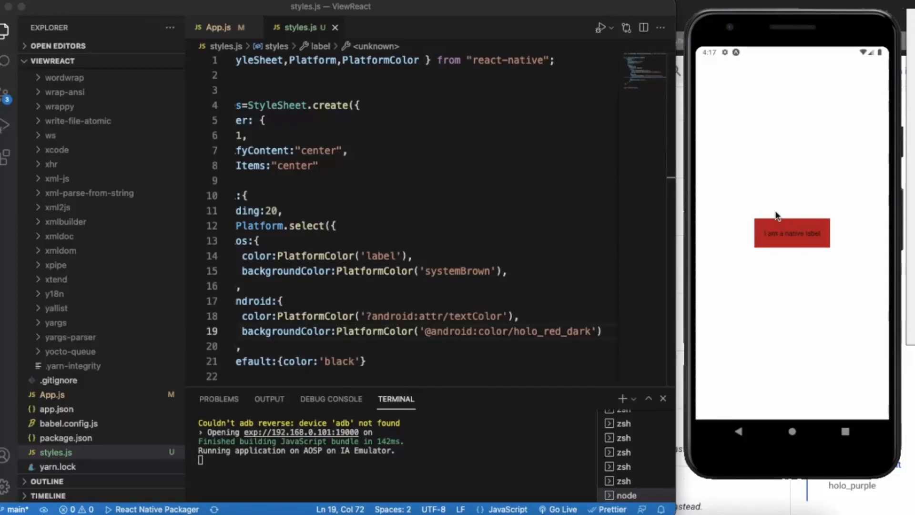
mouse_move(776, 219)
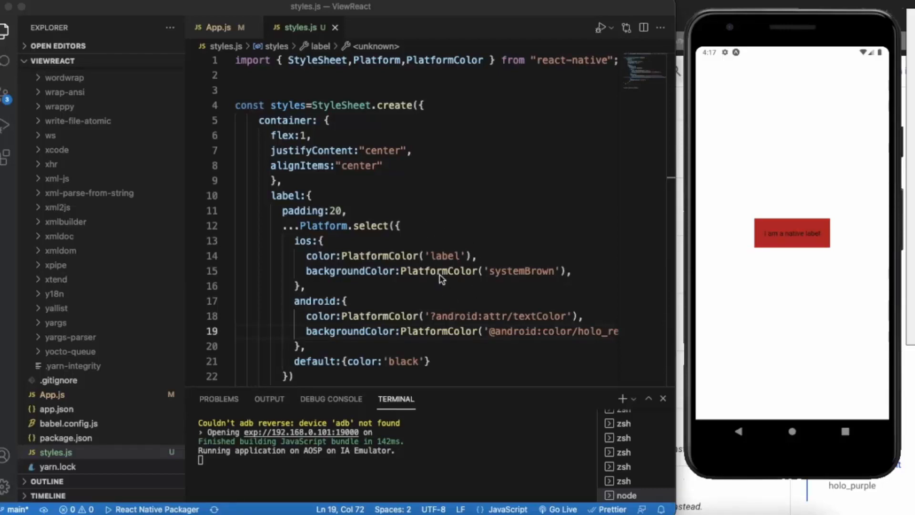
mouse_move(466, 287)
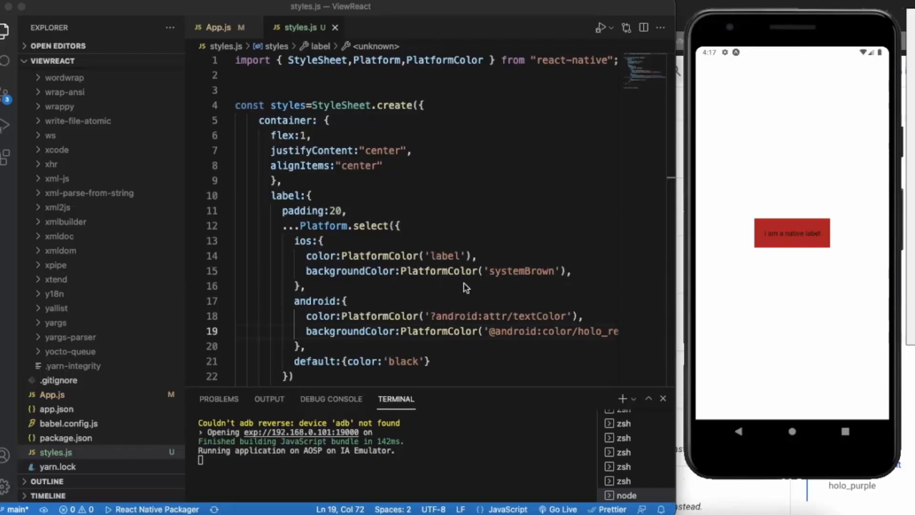